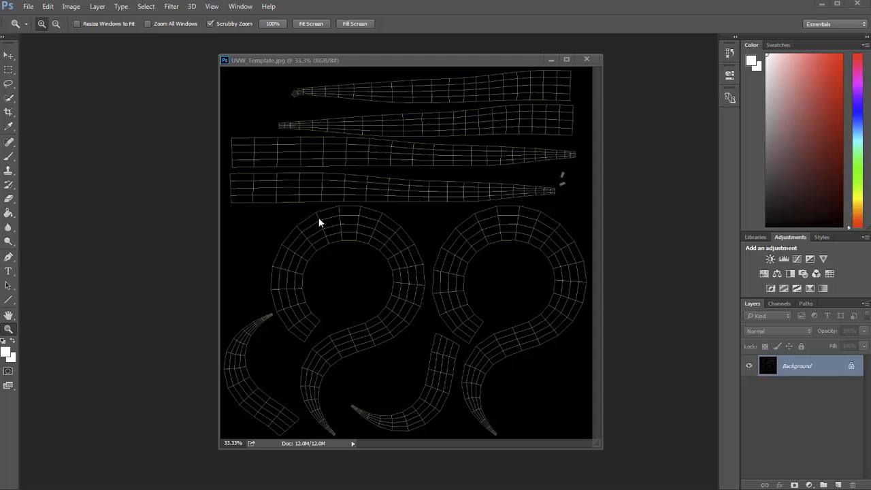
{"action": "mouse_move", "coordinate": [383, 175]}
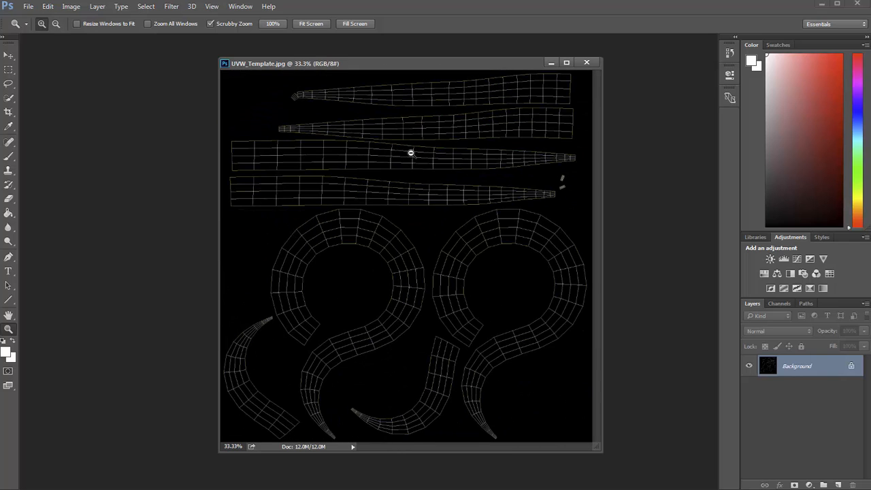
{"action": "mouse_move", "coordinate": [494, 224]}
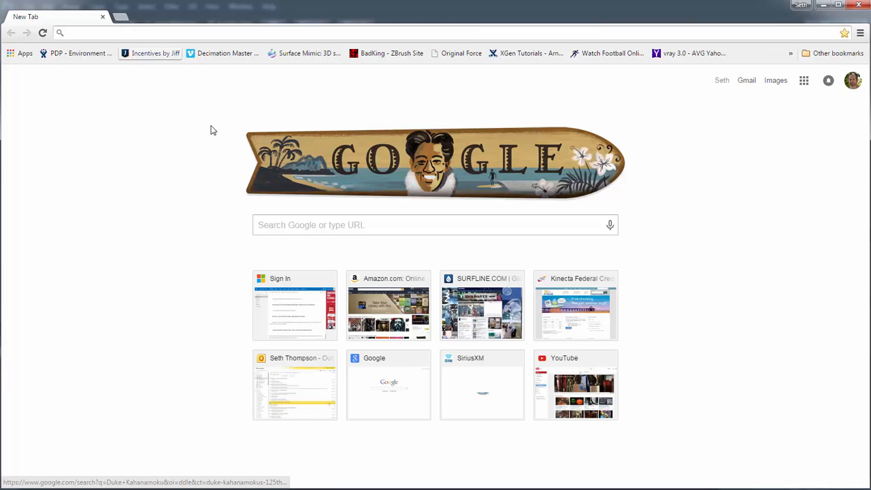
{"action": "mouse_move", "coordinate": [161, 85]}
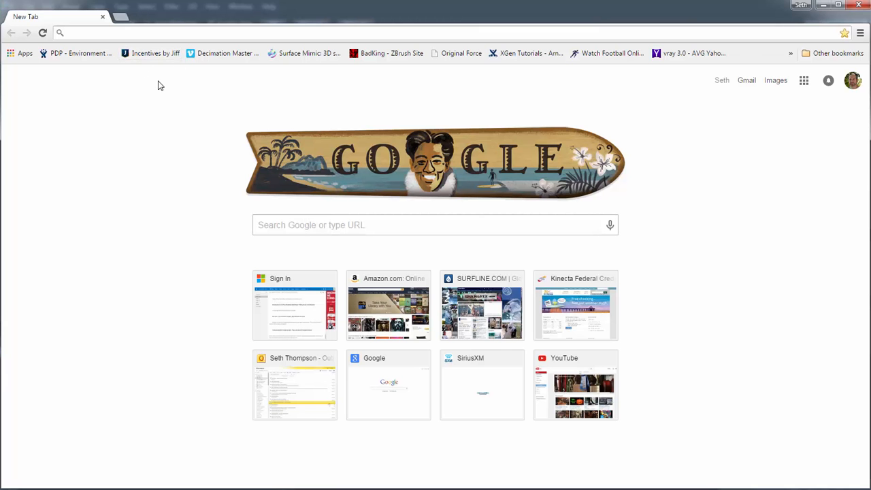
Search Google Images for 'celtic designs' and copy the full-size braided knot band image
{"action": "type", "text": "celtic designs"}
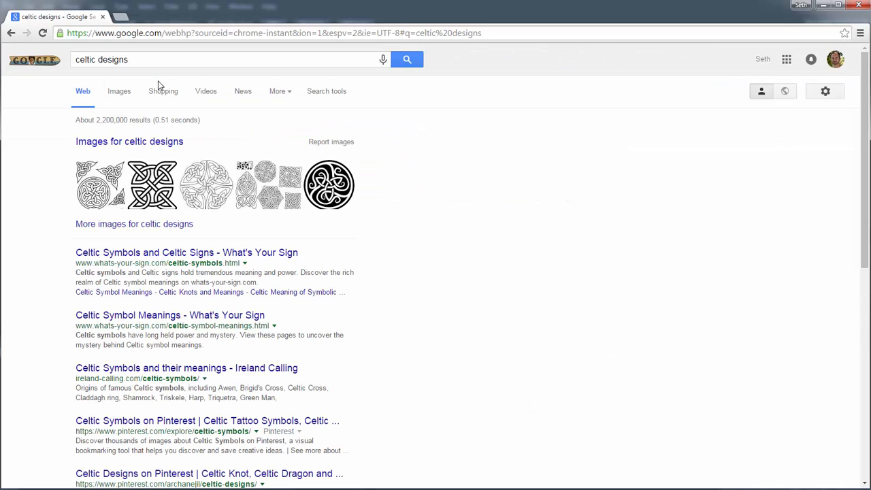
{"action": "left_click", "coordinate": [119, 91]}
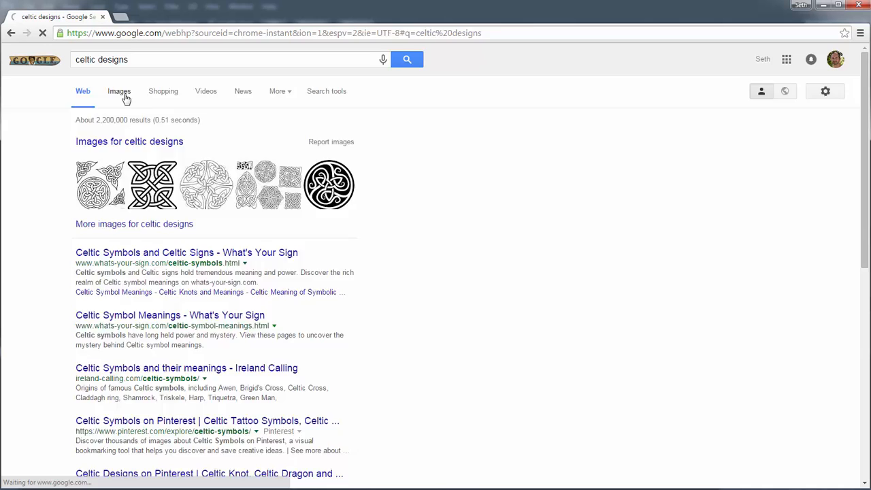
{"action": "left_click", "coordinate": [119, 90]}
{"action": "type", "text": "simple "}
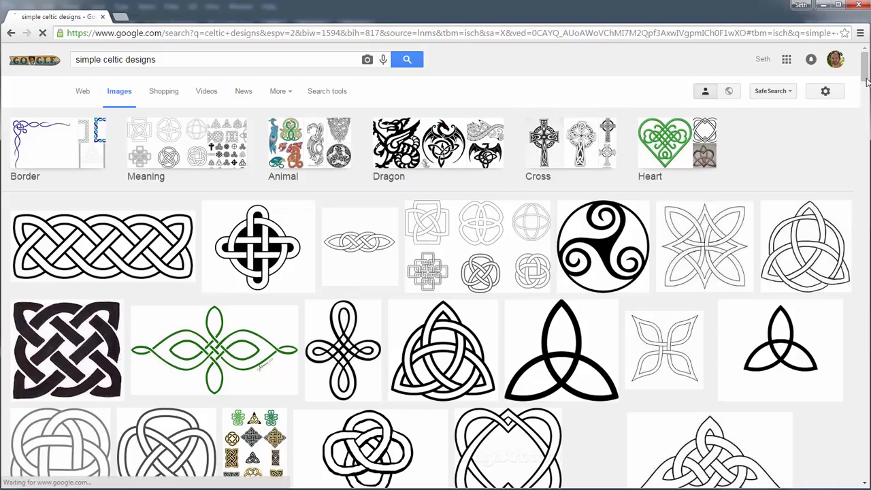
{"action": "scroll", "scroll_direction": "down", "scroll_amount": 3}
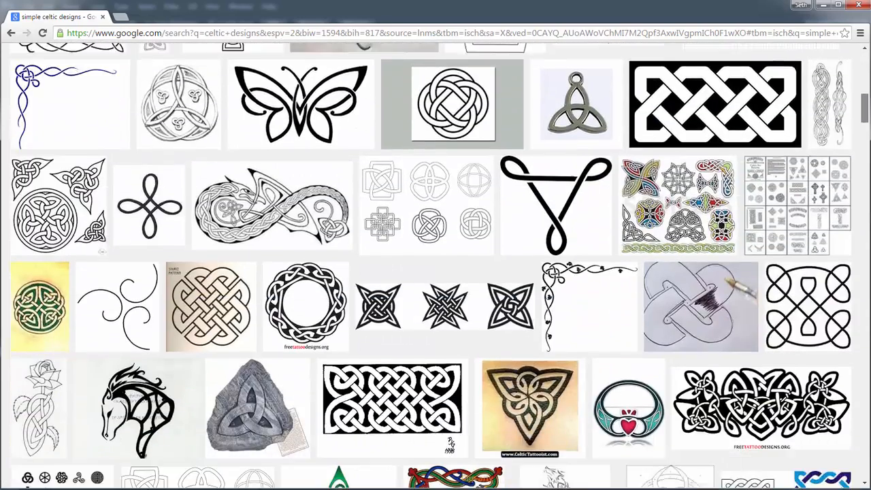
{"action": "scroll", "scroll_direction": "down", "scroll_amount": 3}
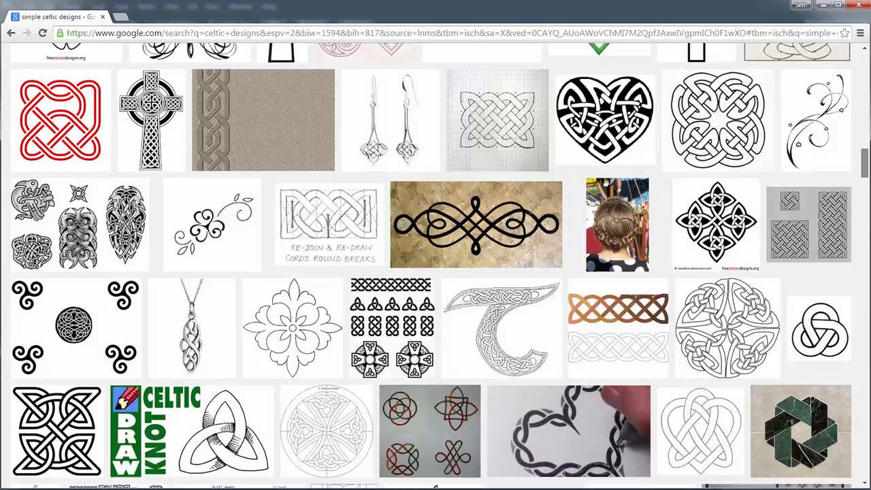
{"action": "scroll", "scroll_direction": "down", "scroll_amount": 3}
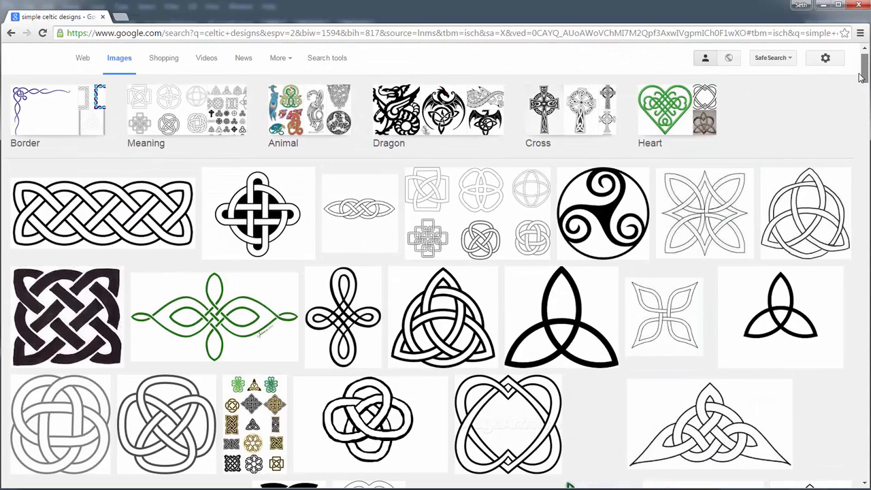
{"action": "mouse_move", "coordinate": [132, 203]}
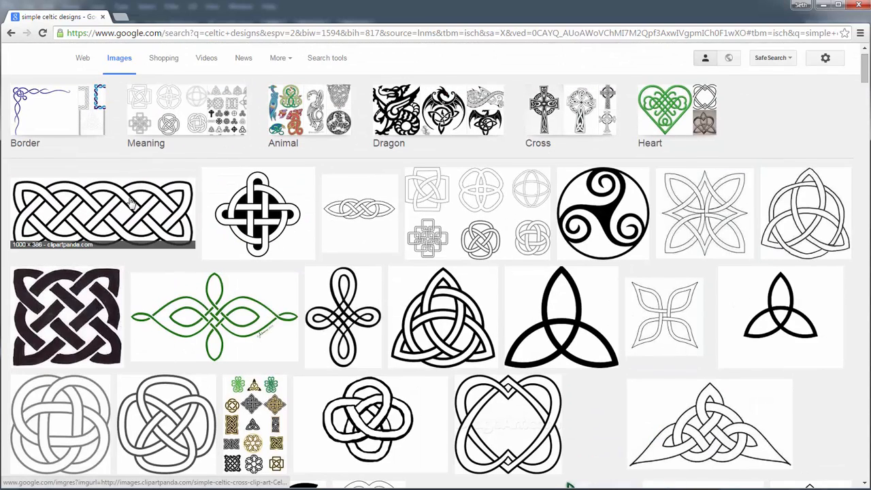
{"action": "left_click", "coordinate": [102, 213]}
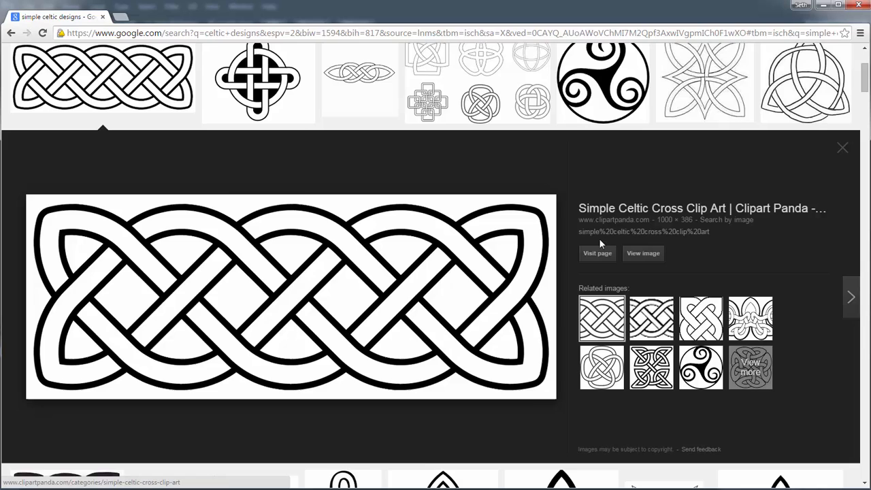
{"action": "right_click", "coordinate": [272, 147]}
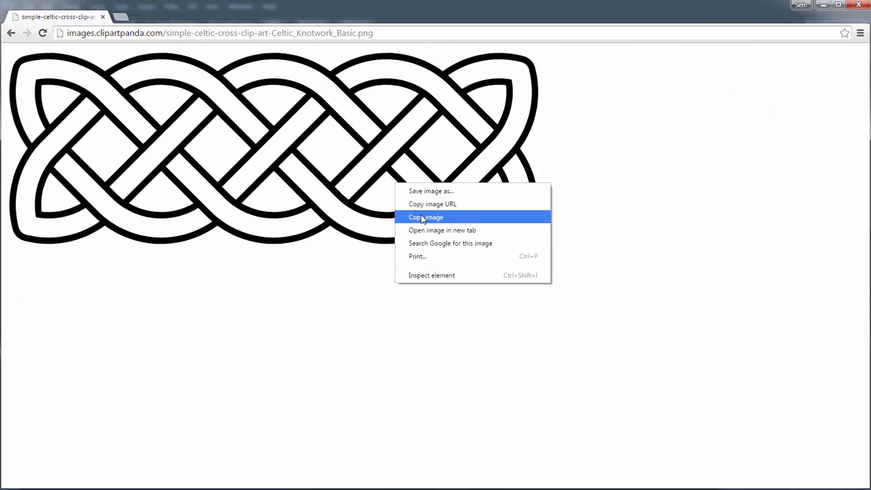
{"action": "left_click", "coordinate": [426, 217]}
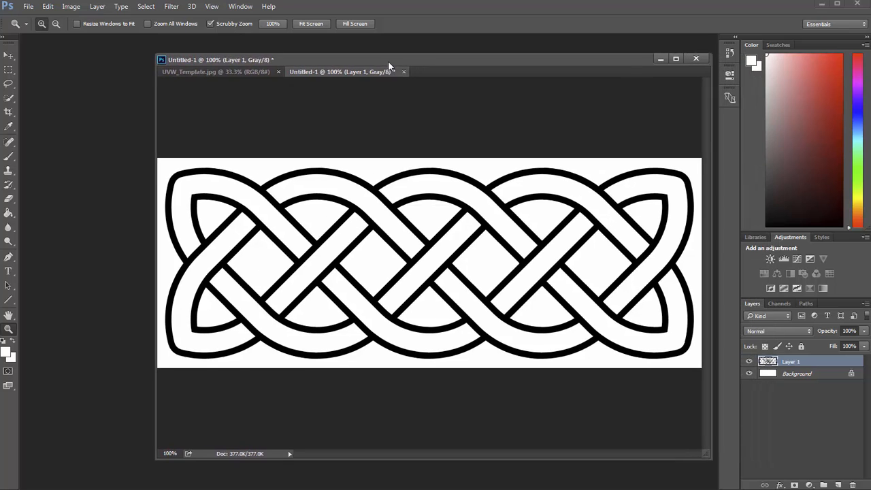
Marquee-select one braid repeat, then use Transform Selection to stretch it to full band height
{"action": "left_click_drag", "start_coordinate": [390, 64], "coordinate": [390, 57]}
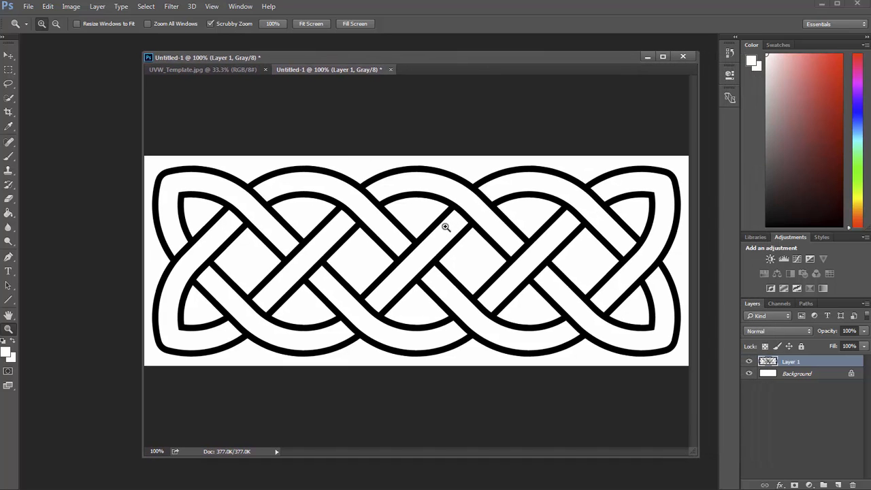
{"action": "left_click", "coordinate": [446, 227]}
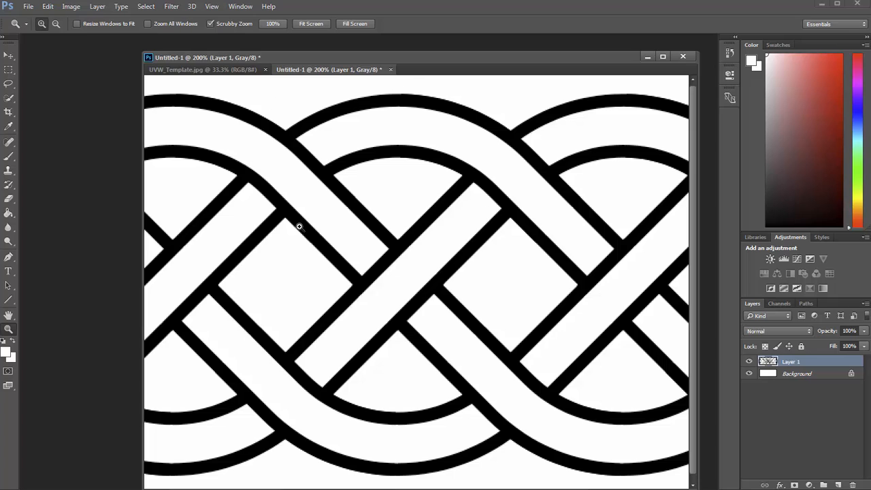
{"action": "left_click", "coordinate": [9, 69]}
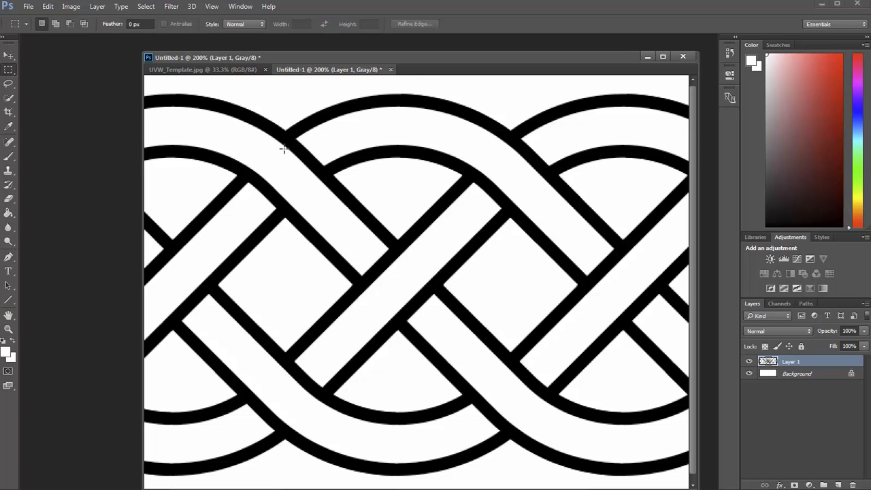
{"action": "mouse_move", "coordinate": [285, 128]}
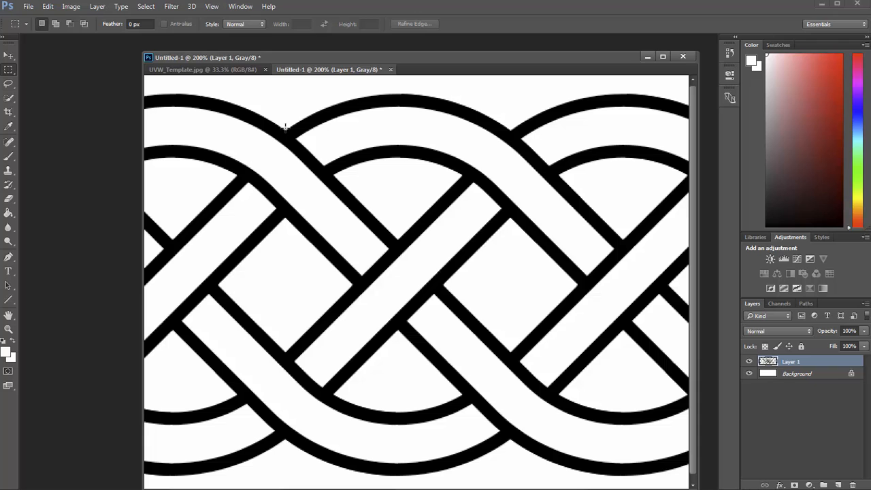
{"action": "left_click_drag", "start_coordinate": [285, 128], "coordinate": [509, 254]}
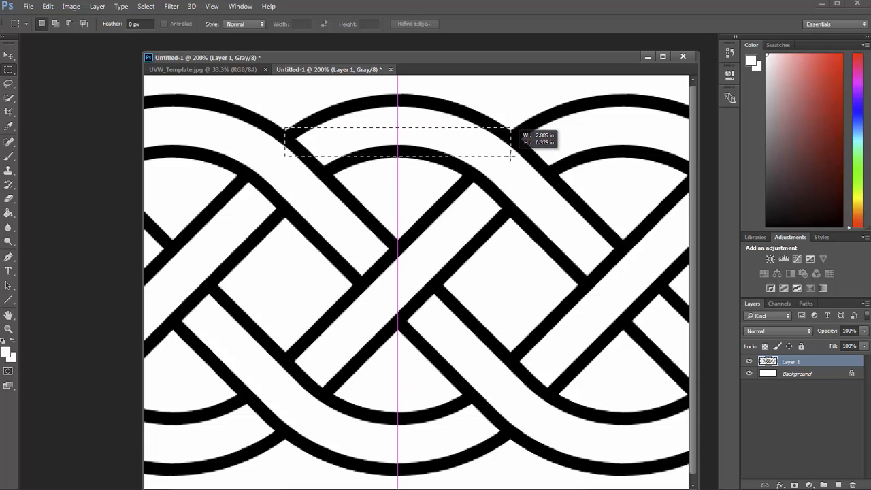
{"action": "left_click_drag", "start_coordinate": [510, 158], "coordinate": [512, 477]}
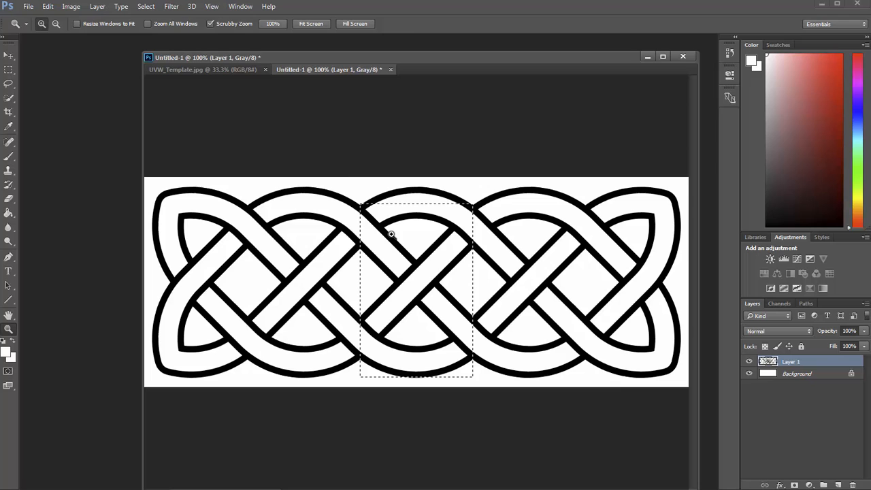
{"action": "left_click", "coordinate": [146, 6]}
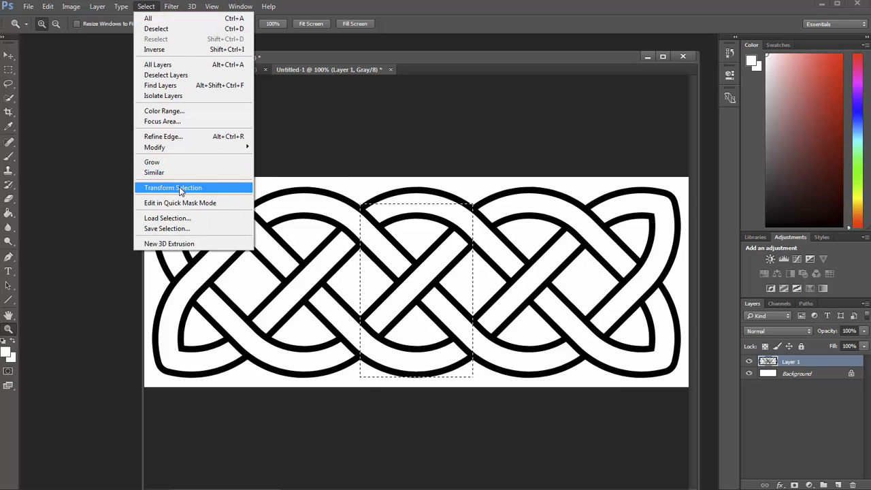
{"action": "left_click", "coordinate": [172, 187]}
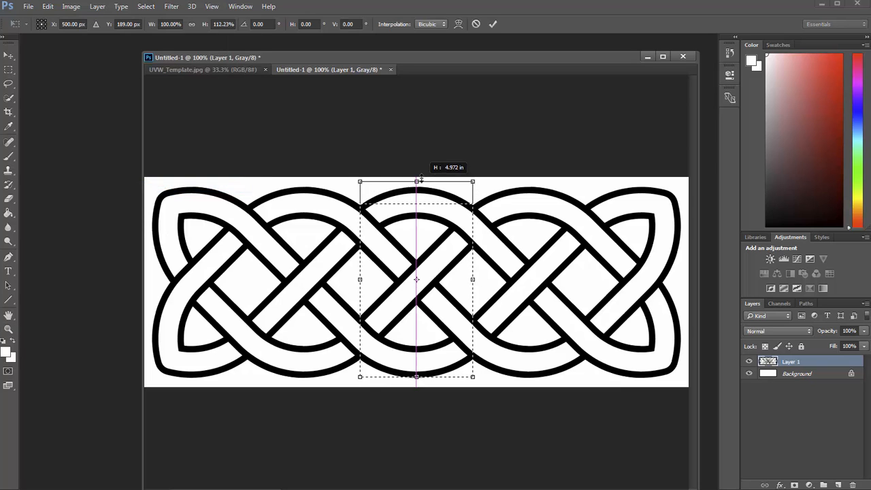
{"action": "left_click_drag", "start_coordinate": [416, 377], "coordinate": [416, 388]}
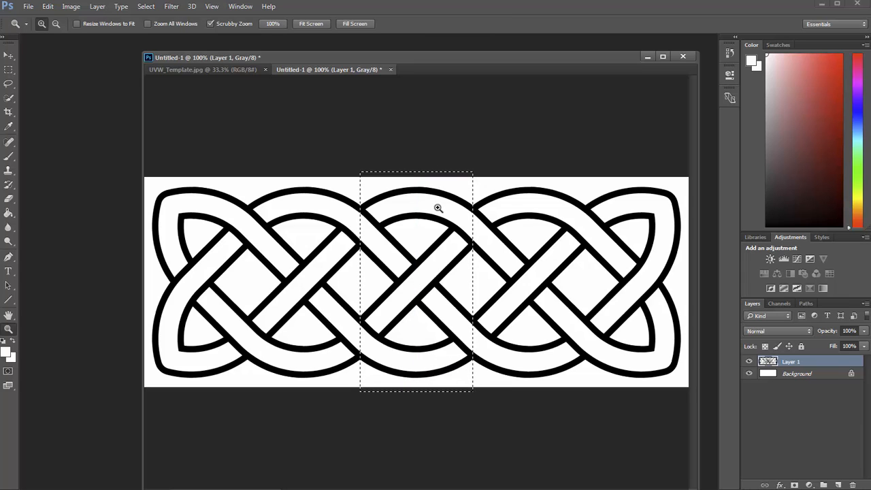
{"action": "mouse_move", "coordinate": [515, 335]}
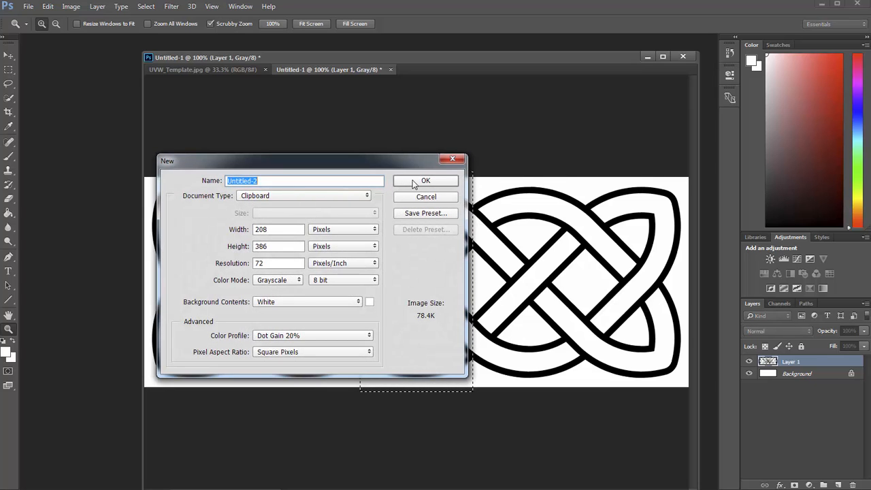
Paste the braid section into a clipboard-sized new document with a 6-inch-tall canvas
{"action": "left_click", "coordinate": [426, 180]}
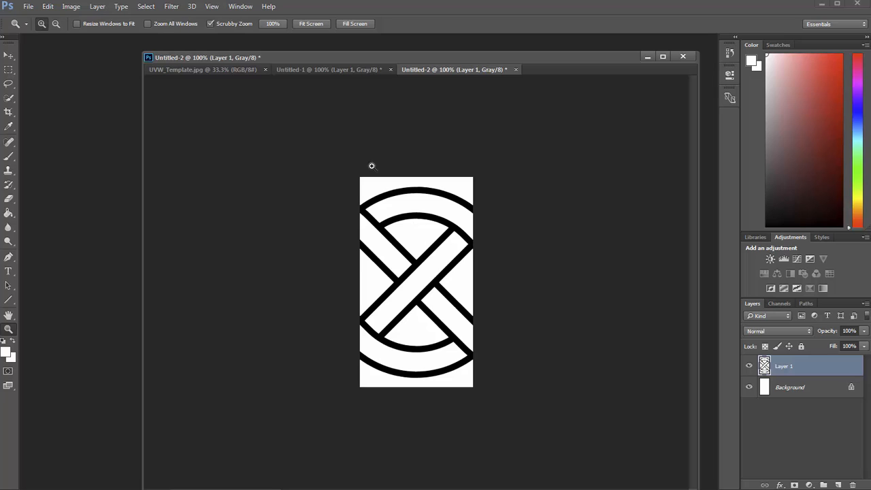
{"action": "mouse_move", "coordinate": [416, 379]}
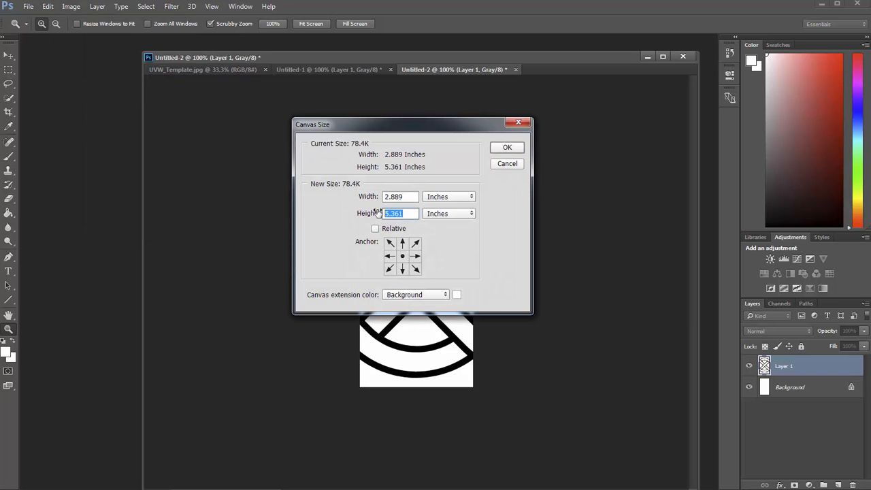
{"action": "type", "text": "6"}
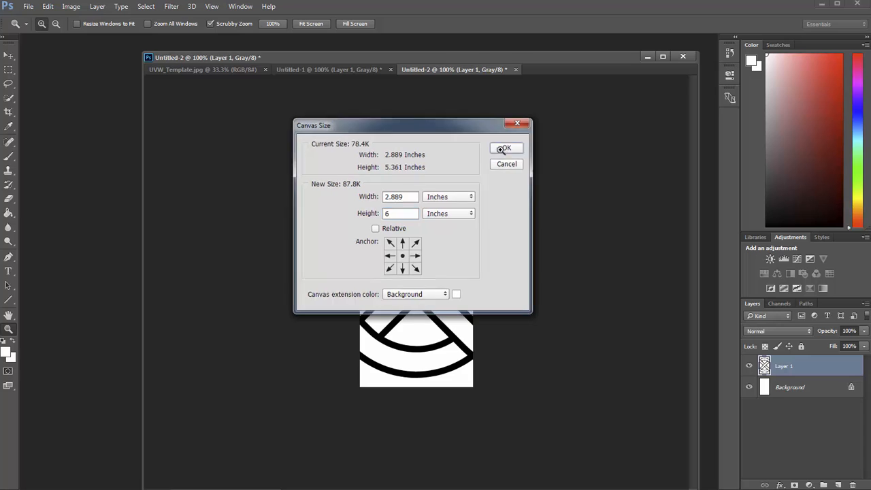
{"action": "left_click", "coordinate": [506, 148]}
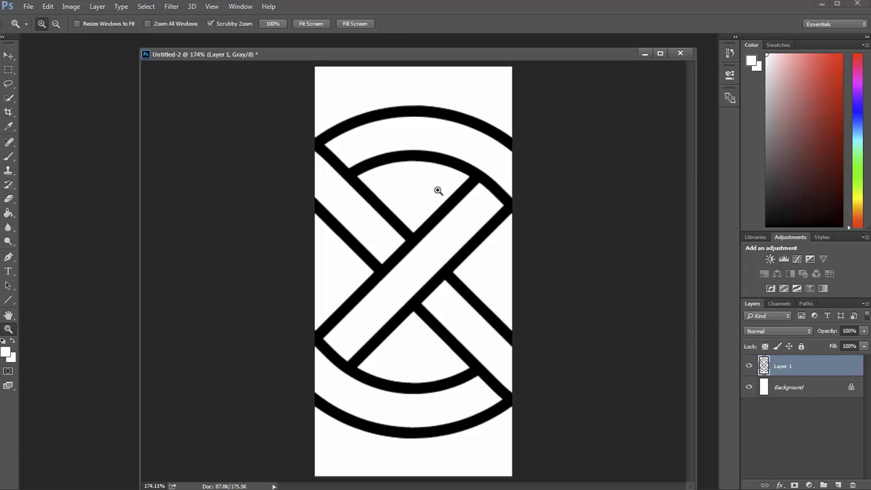
{"action": "mouse_move", "coordinate": [423, 242]}
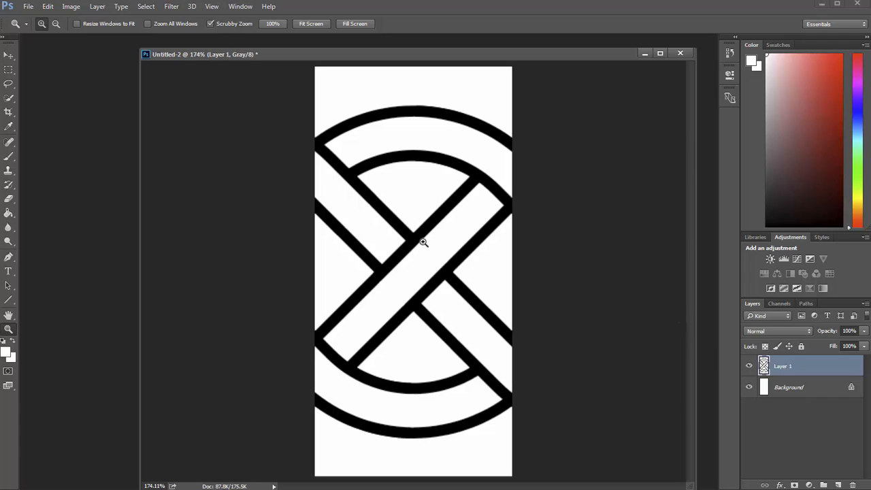
Magic Wand-select the white background, fill a new layer with the band silhouette, then hide it
{"action": "left_click", "coordinate": [9, 97]}
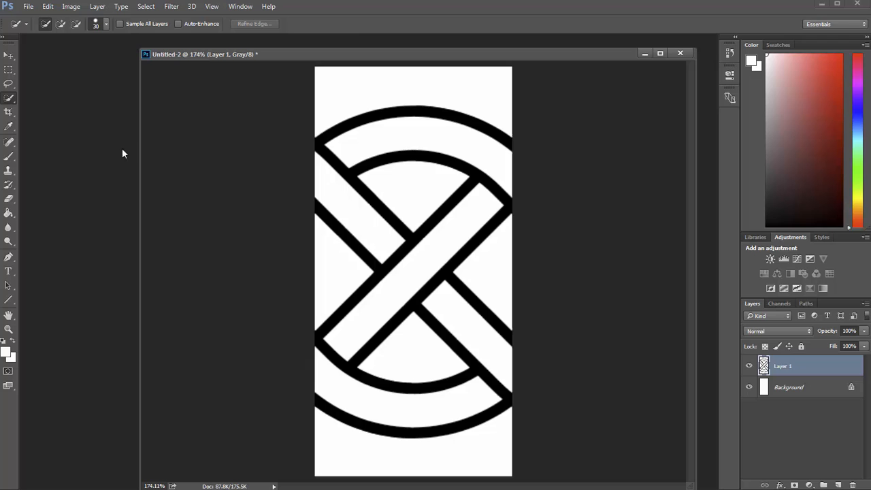
{"action": "mouse_move", "coordinate": [51, 148]}
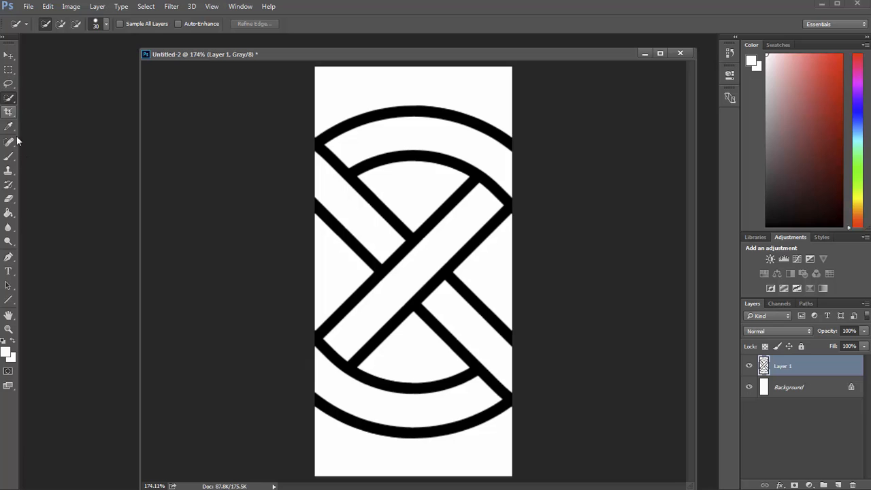
{"action": "left_click", "coordinate": [9, 98]}
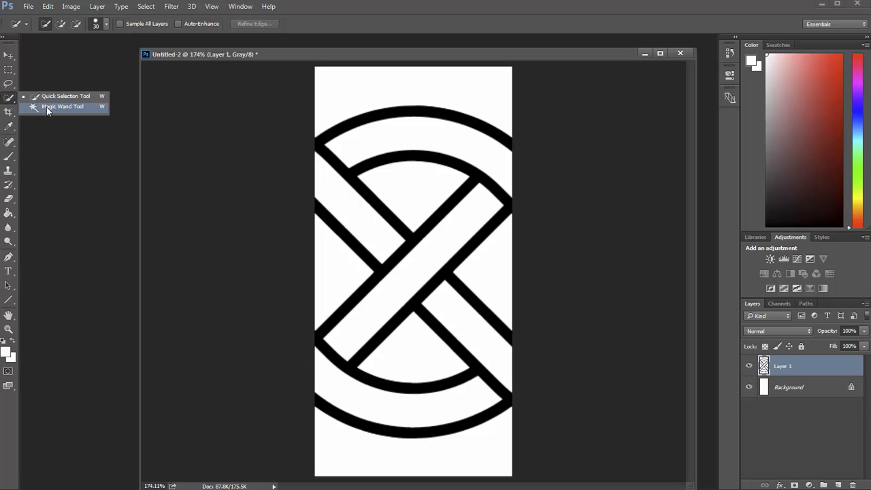
{"action": "left_click", "coordinate": [62, 107]}
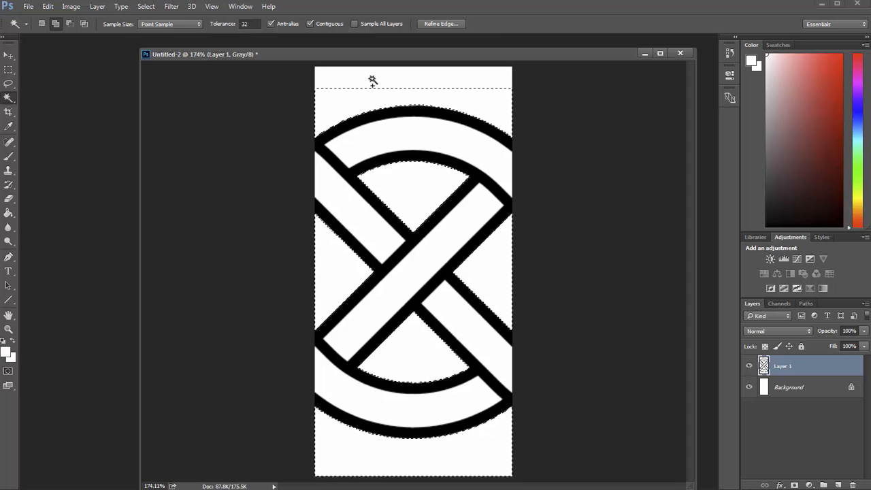
{"action": "left_click", "coordinate": [824, 485]}
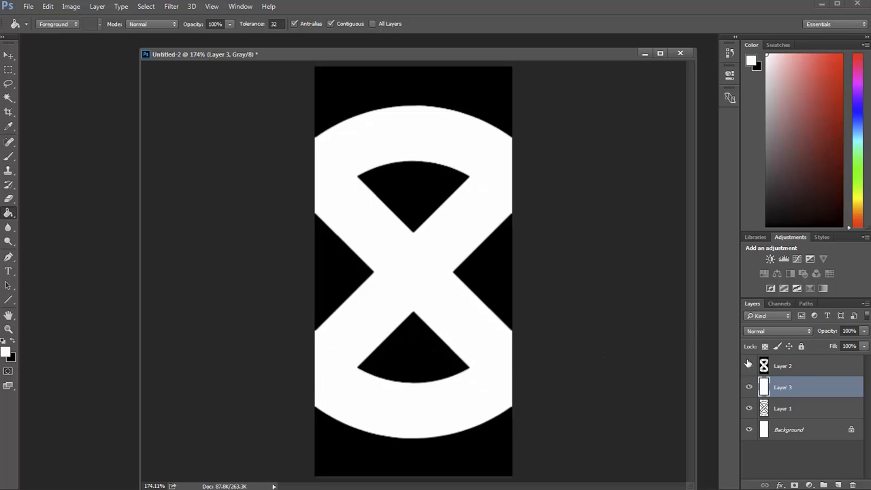
{"action": "left_click", "coordinate": [783, 366]}
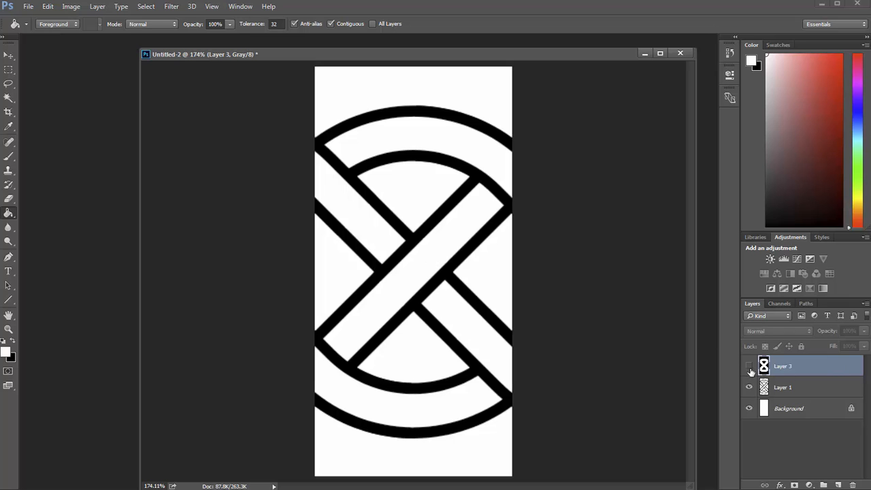
{"action": "left_click", "coordinate": [838, 485]}
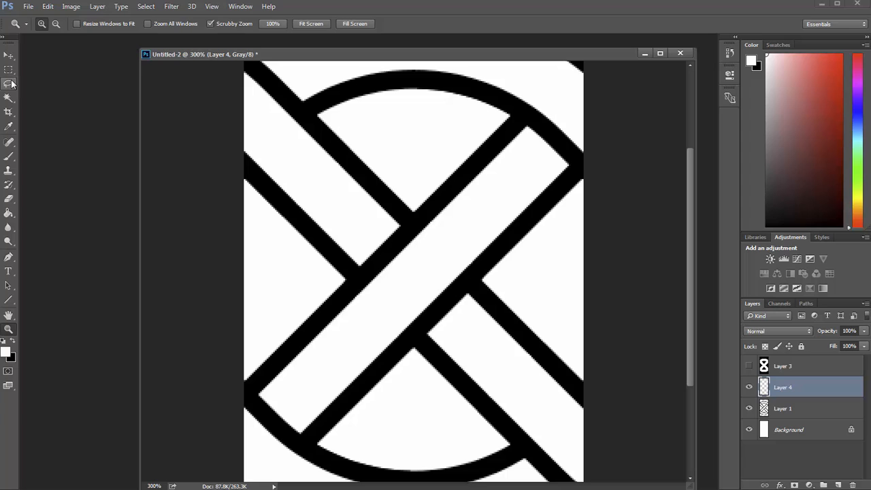
Set black foreground and gradient-shade the upper-left, upper-right, lower-left and lower-right crossings
{"action": "left_click", "coordinate": [10, 84]}
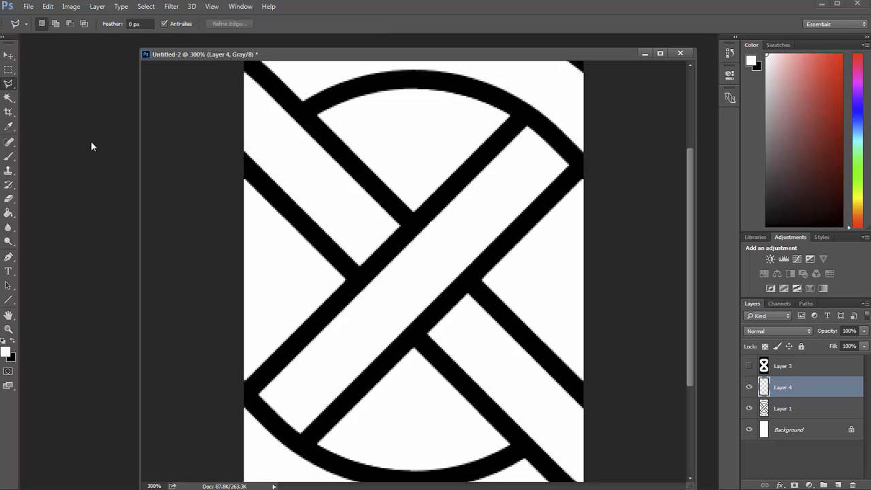
{"action": "mouse_move", "coordinate": [371, 276]}
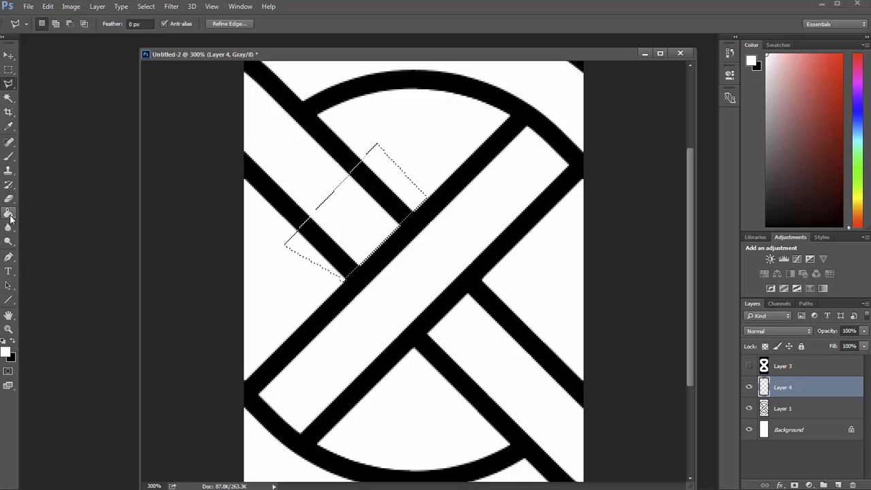
{"action": "left_click", "coordinate": [8, 213]}
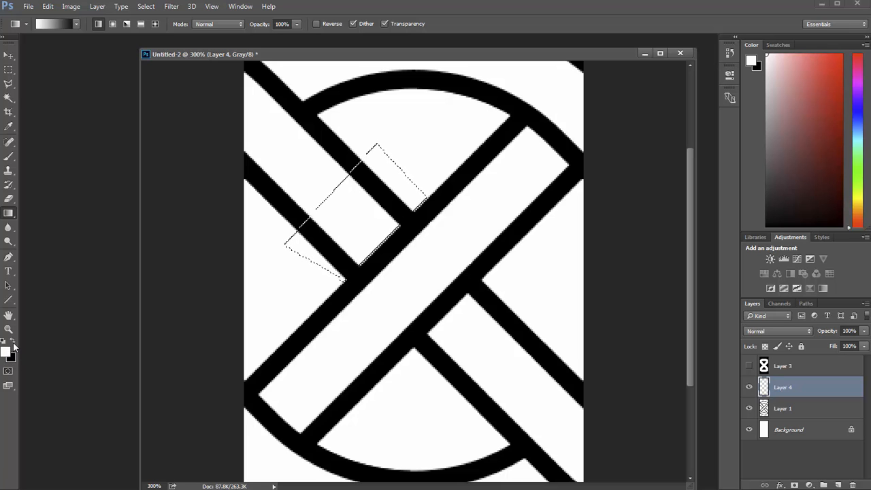
{"action": "left_click", "coordinate": [5, 349]}
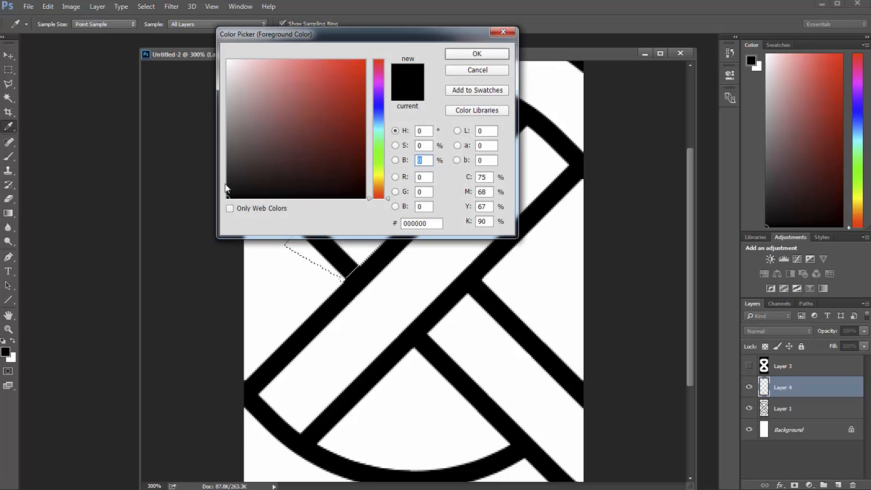
{"action": "left_click", "coordinate": [233, 166]}
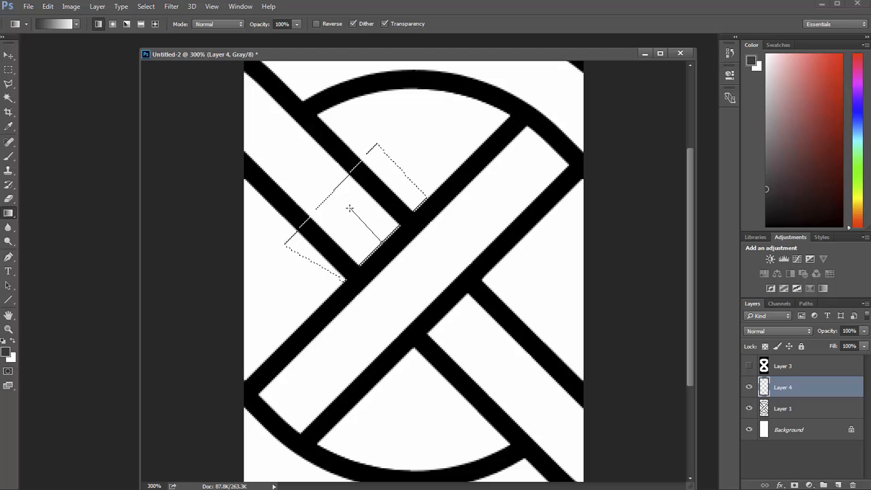
{"action": "left_click_drag", "start_coordinate": [377, 146], "coordinate": [313, 258]}
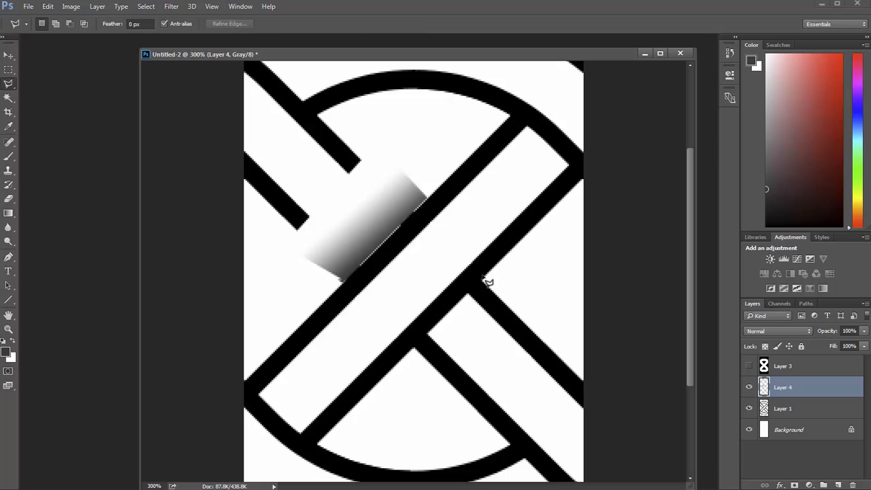
{"action": "mouse_move", "coordinate": [498, 274]}
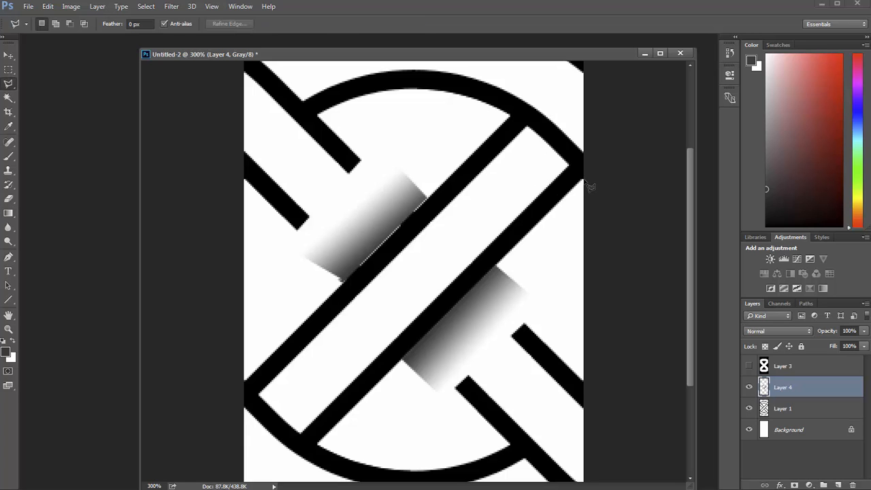
{"action": "mouse_move", "coordinate": [575, 177]}
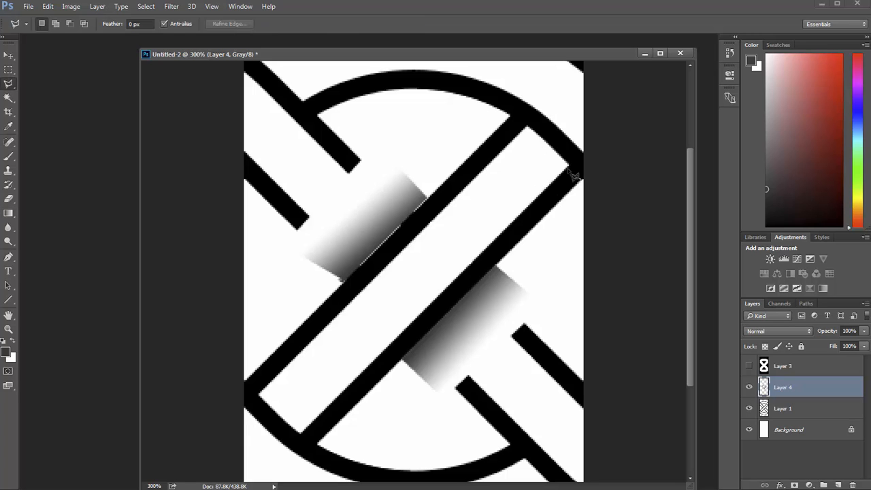
{"action": "mouse_move", "coordinate": [575, 171]}
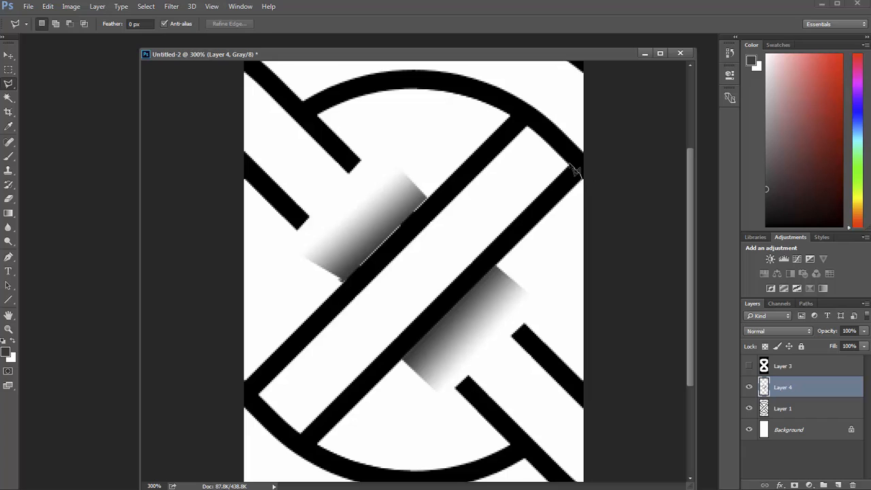
{"action": "mouse_move", "coordinate": [531, 129]}
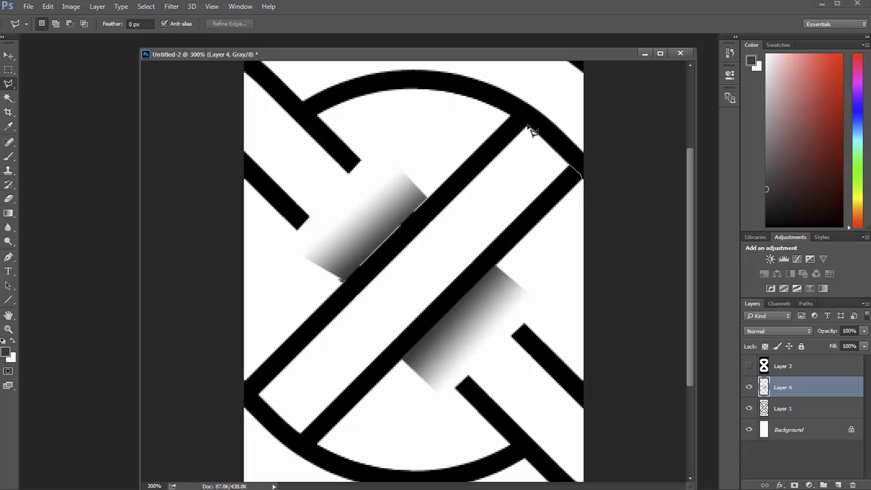
{"action": "mouse_move", "coordinate": [509, 123]}
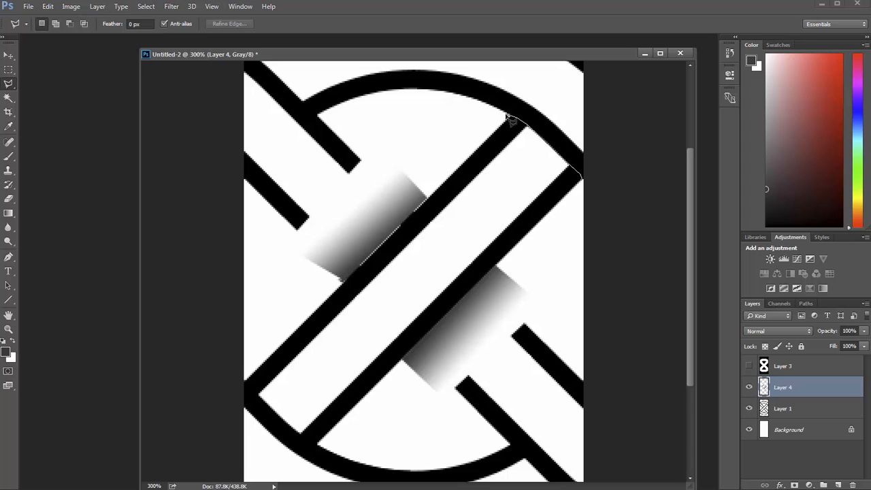
{"action": "left_click_drag", "start_coordinate": [510, 121], "coordinate": [570, 226]}
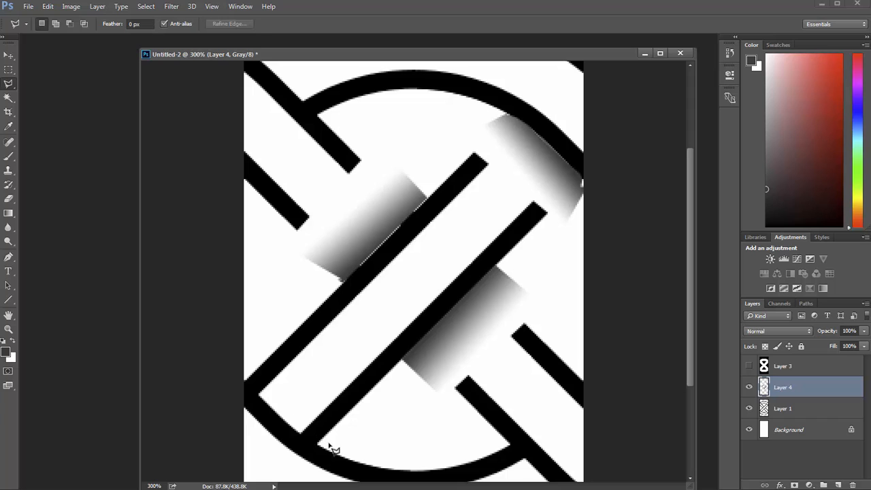
{"action": "mouse_move", "coordinate": [323, 452]}
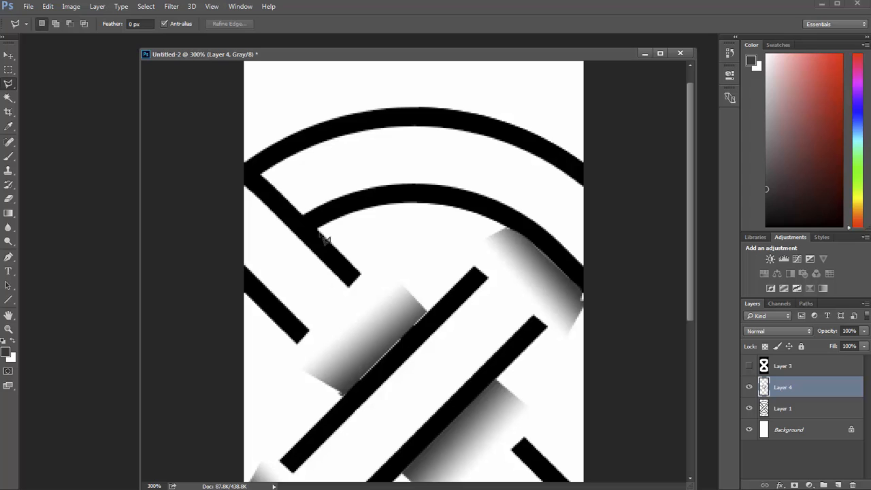
{"action": "left_click_drag", "start_coordinate": [326, 241], "coordinate": [248, 170]}
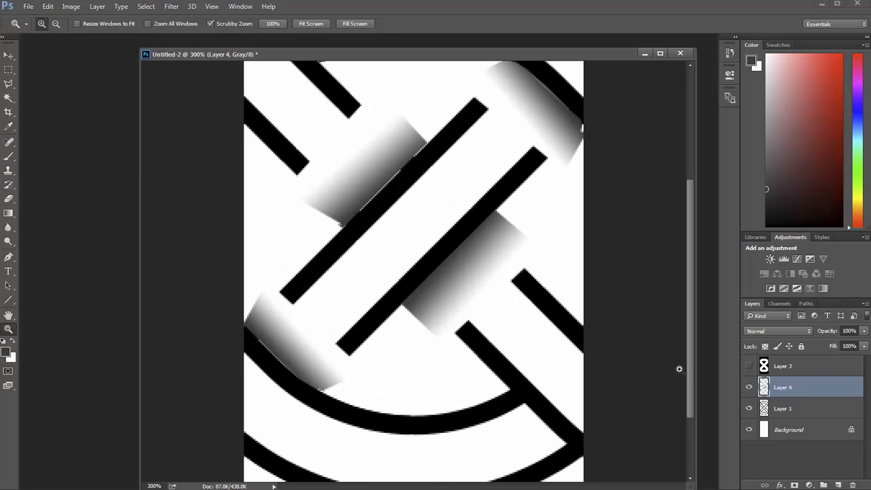
{"action": "scroll", "scroll_direction": "down", "scroll_amount": 3}
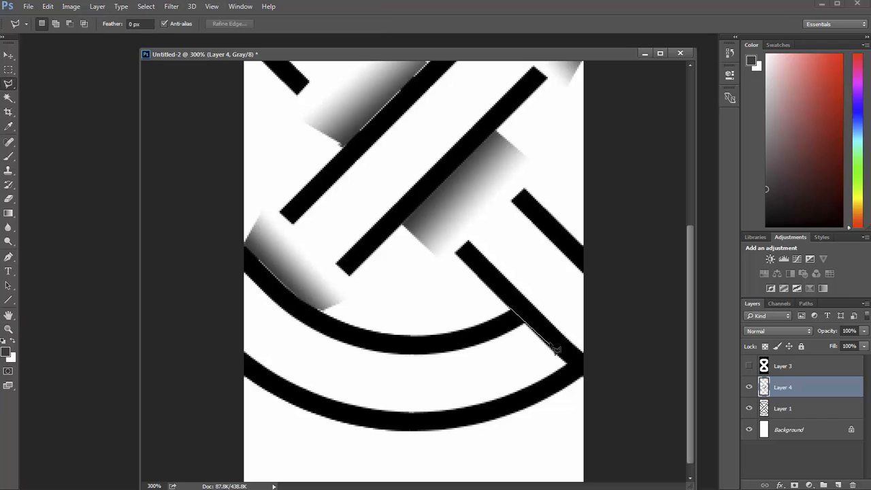
{"action": "mouse_move", "coordinate": [574, 370]}
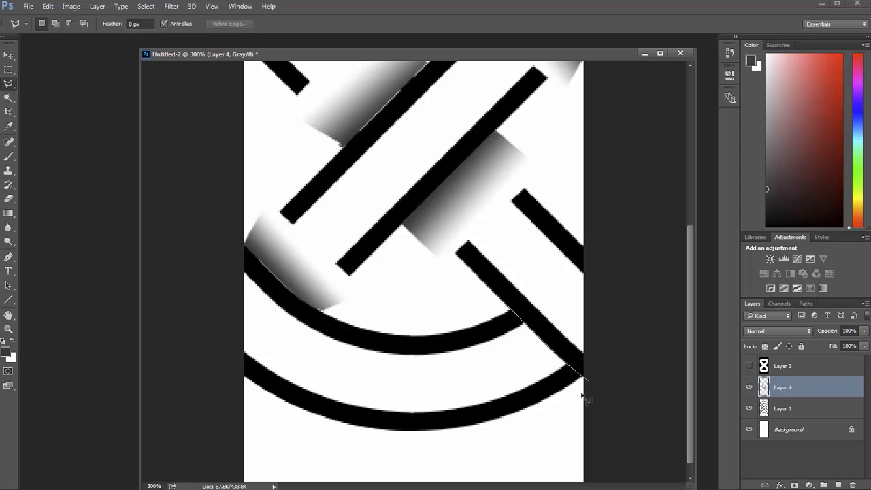
{"action": "left_click_drag", "start_coordinate": [582, 377], "coordinate": [514, 315]}
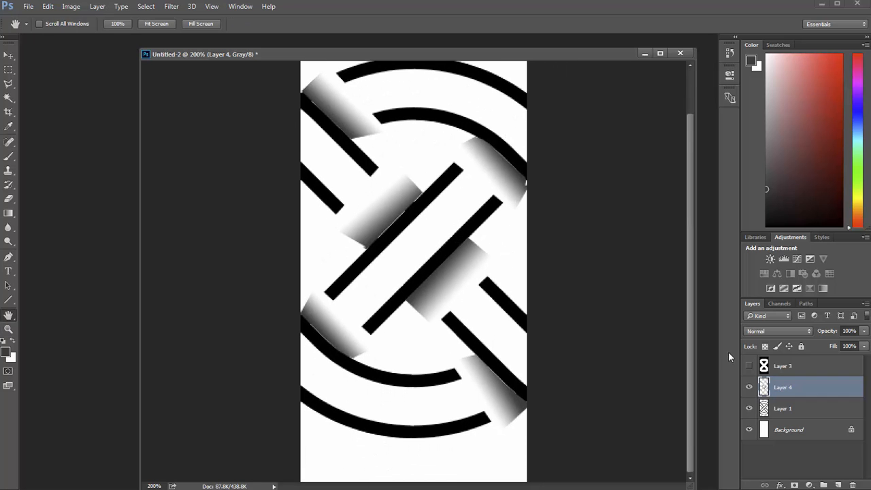
Show and select the white figure-eight silhouette layer, then hide it again
{"action": "left_click", "coordinate": [749, 365]}
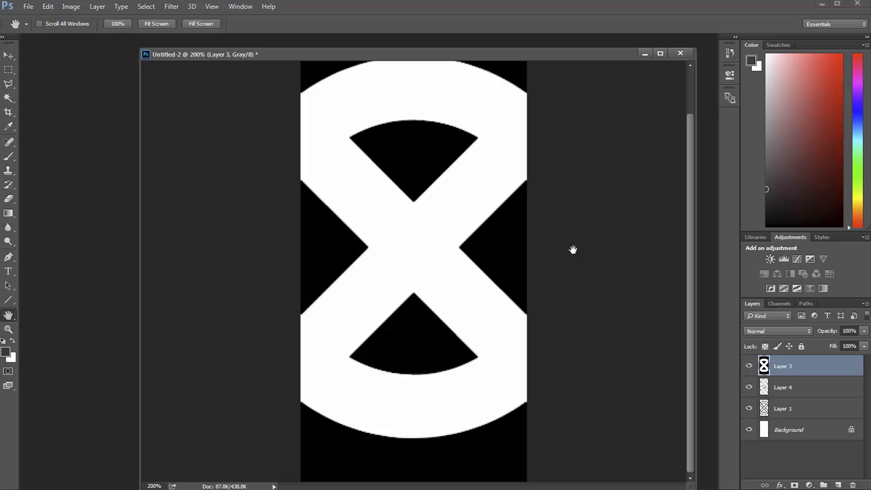
{"action": "left_click", "coordinate": [9, 98]}
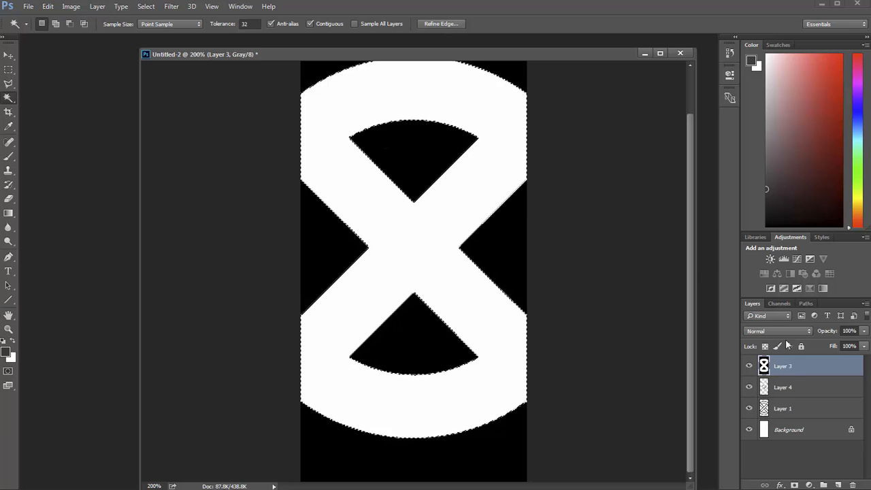
{"action": "left_click", "coordinate": [783, 387]}
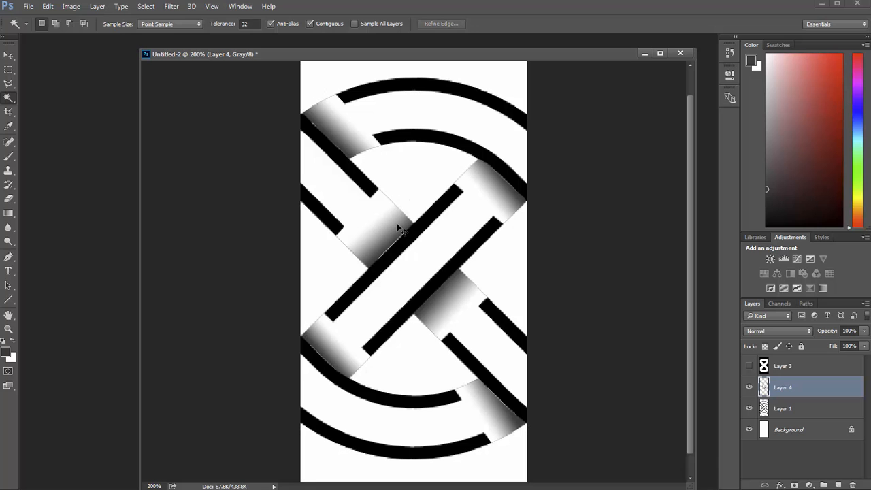
{"action": "mouse_move", "coordinate": [306, 113]}
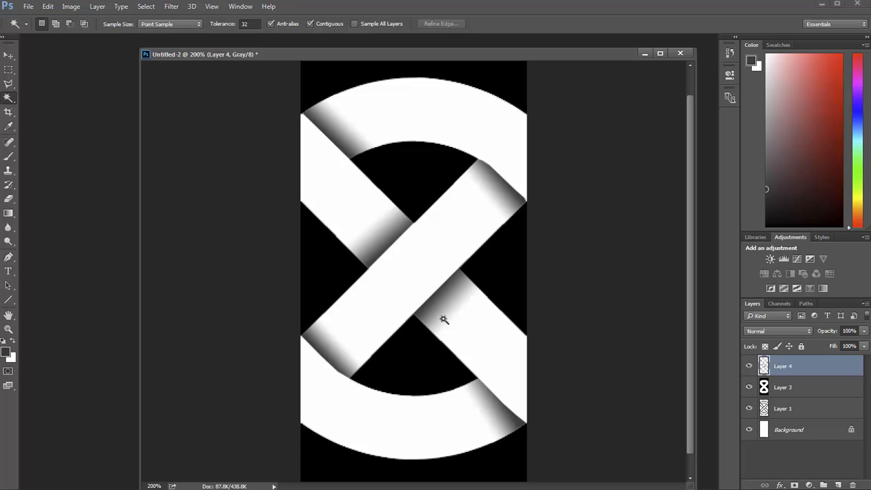
{"action": "mouse_move", "coordinate": [490, 250]}
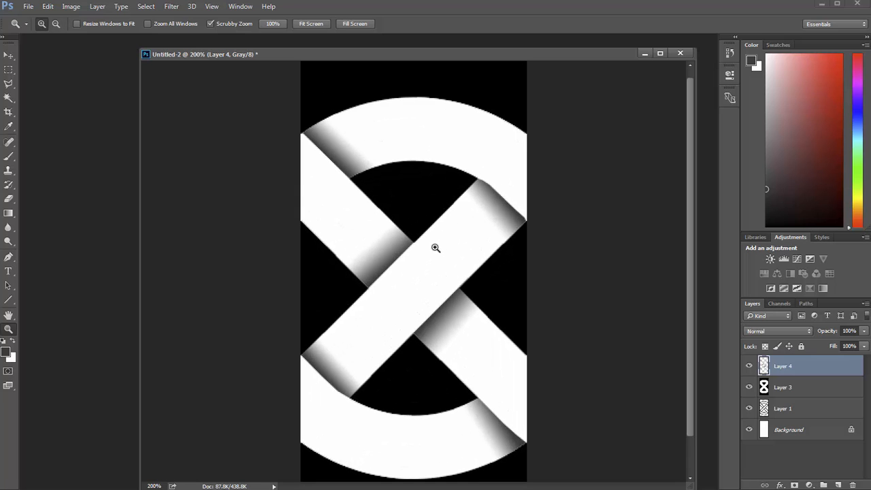
Save the knot image as CelticDesign in JPEG format at maximum quality
{"action": "left_click", "coordinate": [28, 6]}
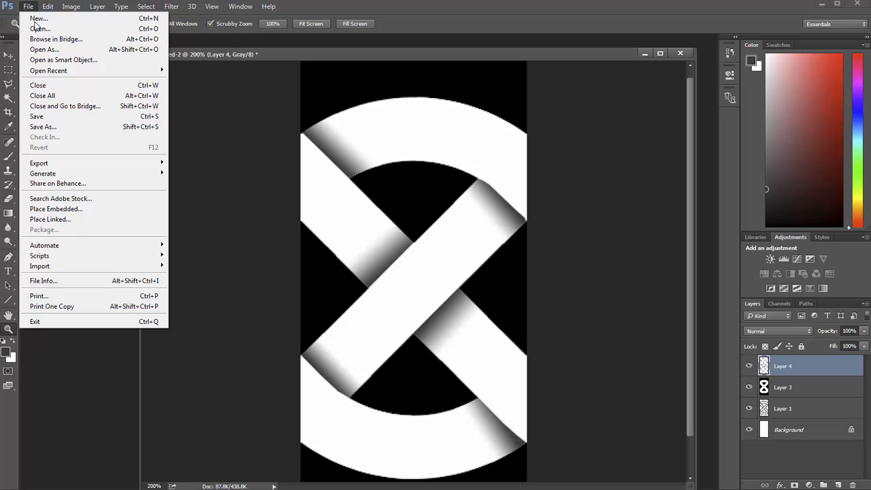
{"action": "left_click", "coordinate": [43, 127]}
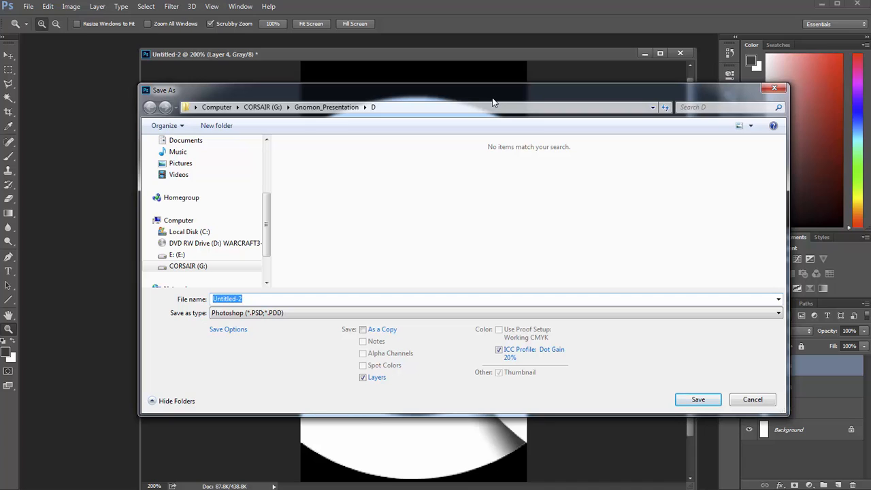
{"action": "type", "text": "CelticDes"}
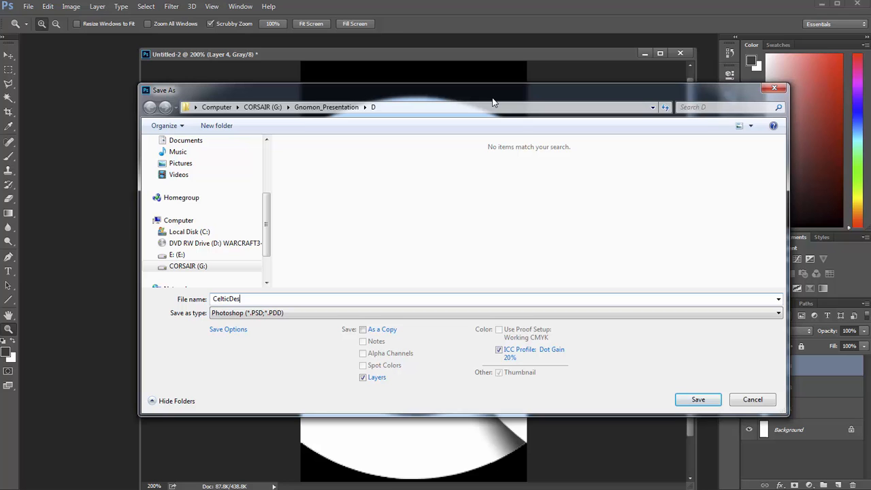
{"action": "type", "text": "ign"}
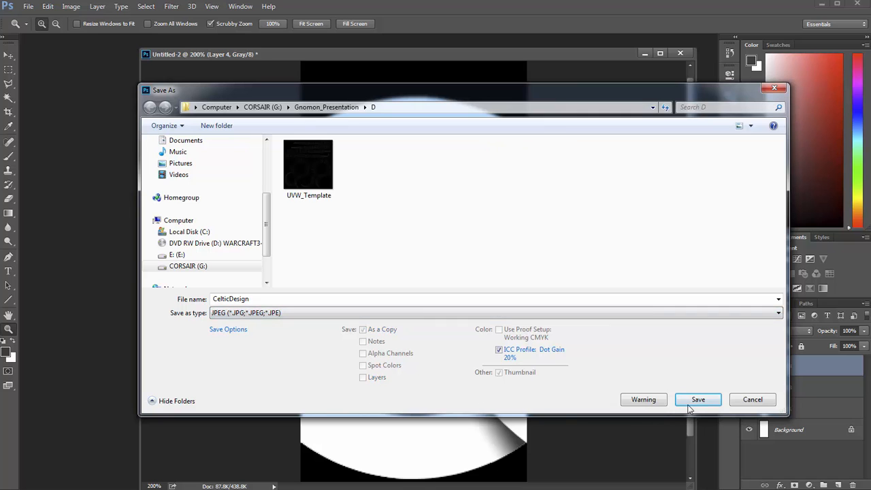
{"action": "left_click", "coordinate": [697, 400]}
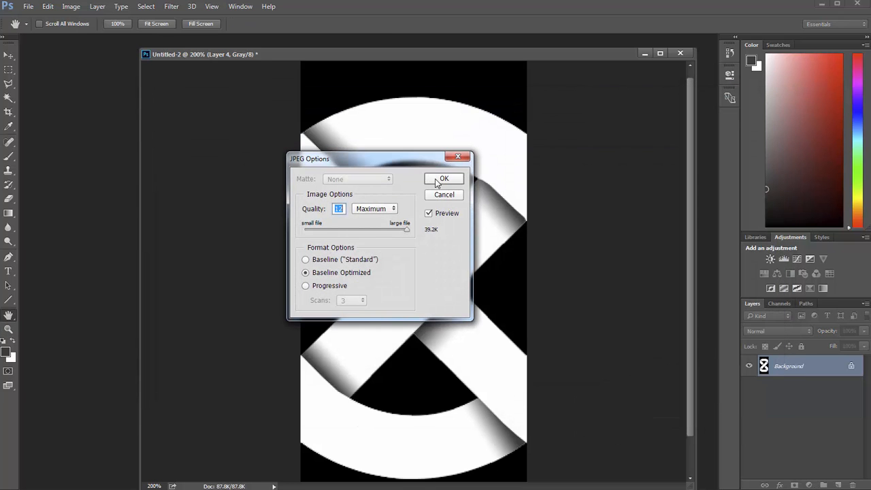
{"action": "left_click", "coordinate": [443, 178]}
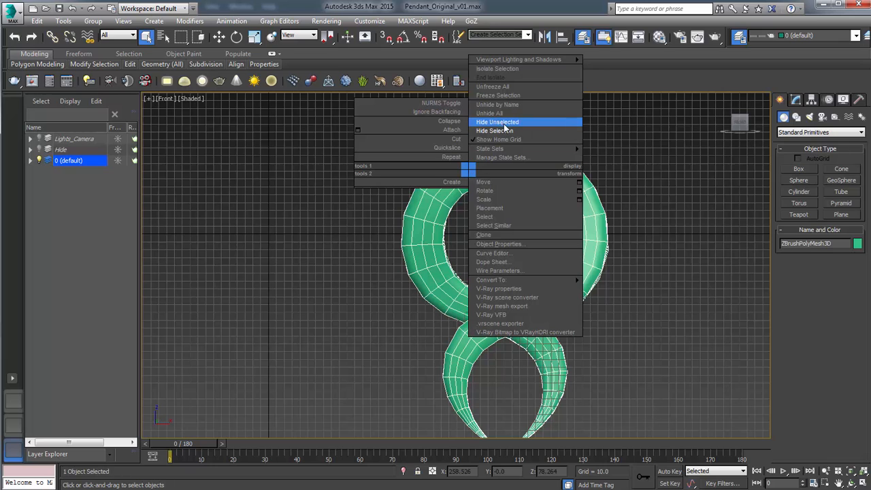
Hide the pendant mesh and drag out a large square plane plus a smaller one in Front view
{"action": "left_click", "coordinate": [497, 122]}
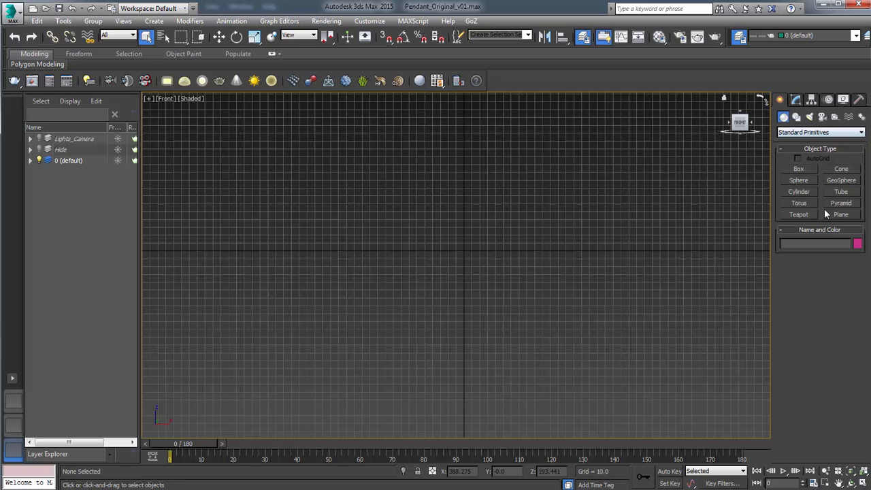
{"action": "left_click", "coordinate": [841, 214]}
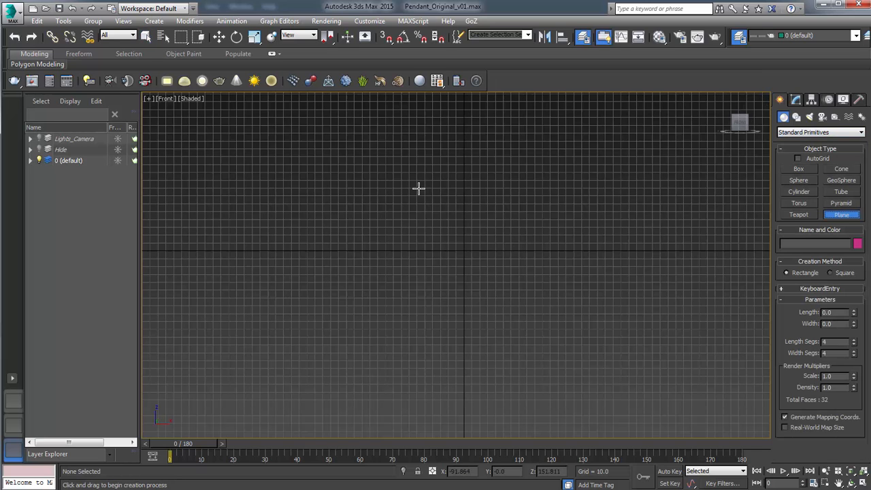
{"action": "left_click_drag", "start_coordinate": [418, 188], "coordinate": [527, 343]}
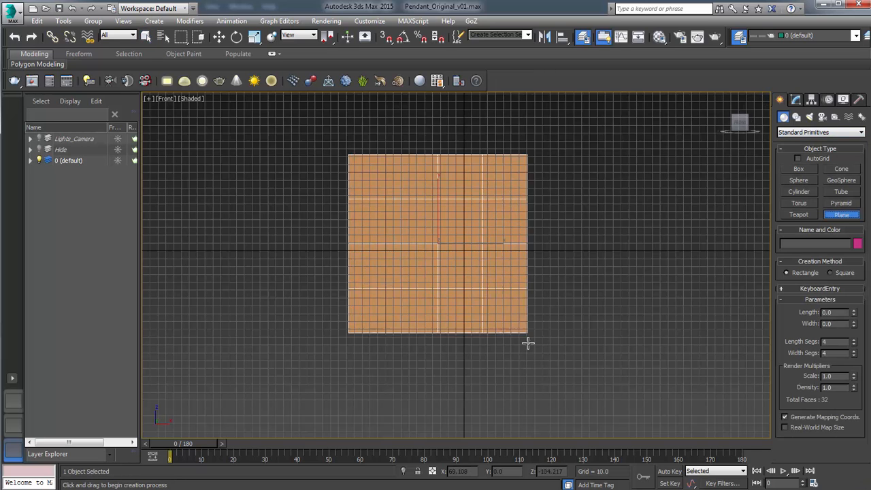
{"action": "left_click_drag", "start_coordinate": [527, 344], "coordinate": [477, 293]}
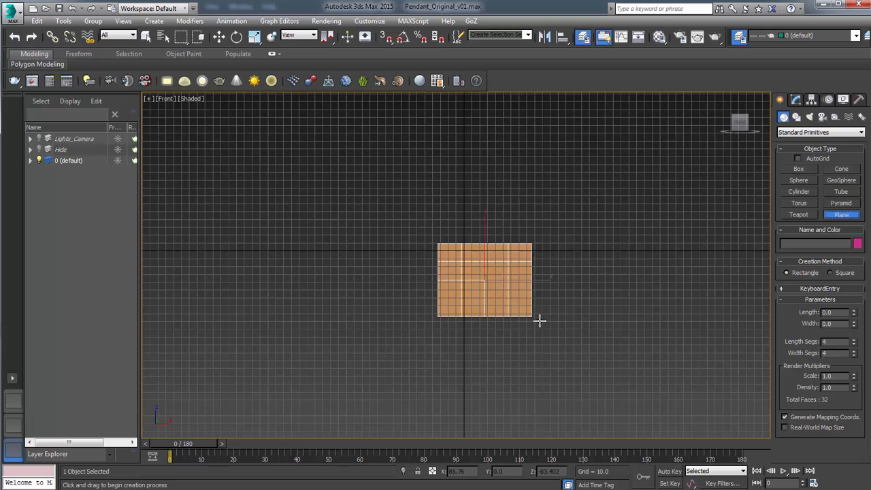
{"action": "left_click_drag", "start_coordinate": [540, 320], "coordinate": [507, 329]}
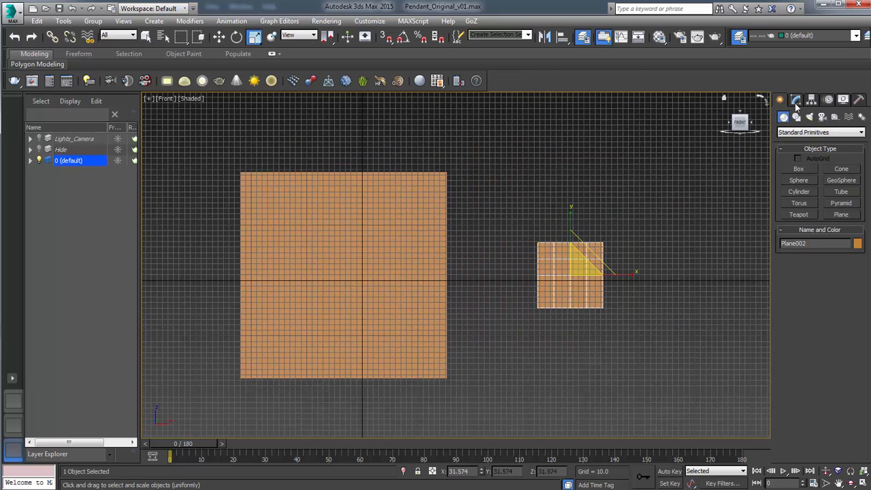
{"action": "left_click", "coordinate": [795, 100]}
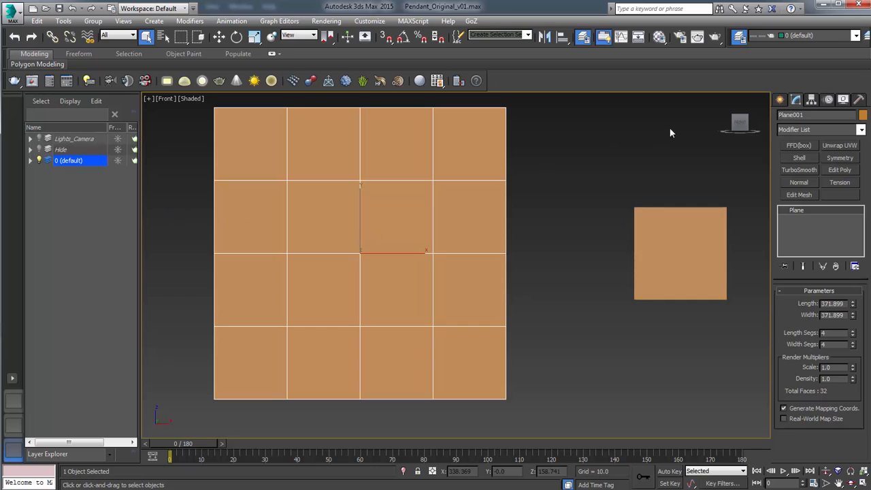
{"action": "mouse_move", "coordinate": [781, 169]}
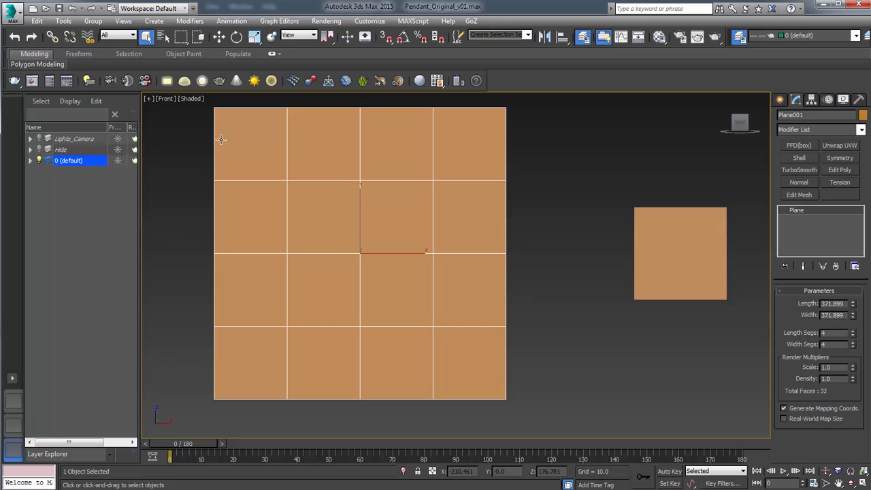
{"action": "mouse_move", "coordinate": [222, 250]}
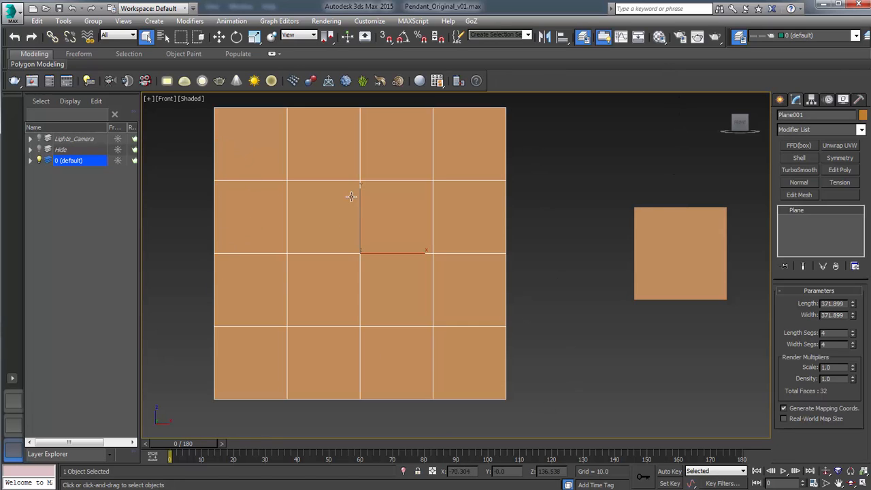
Apply a UVW_Template.jpg bitmap diffuse material to the large plane and move the small plane left
{"action": "left_click", "coordinate": [659, 37]}
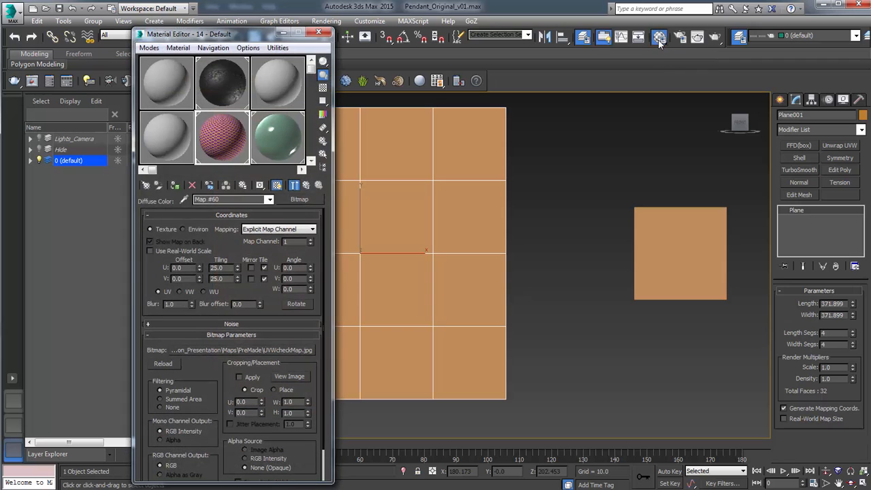
{"action": "left_click", "coordinate": [189, 21]}
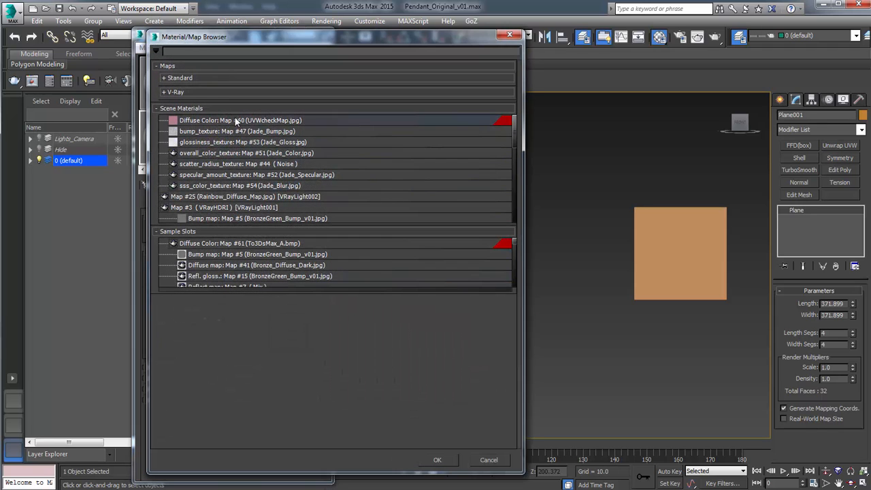
{"action": "left_click", "coordinate": [180, 77]}
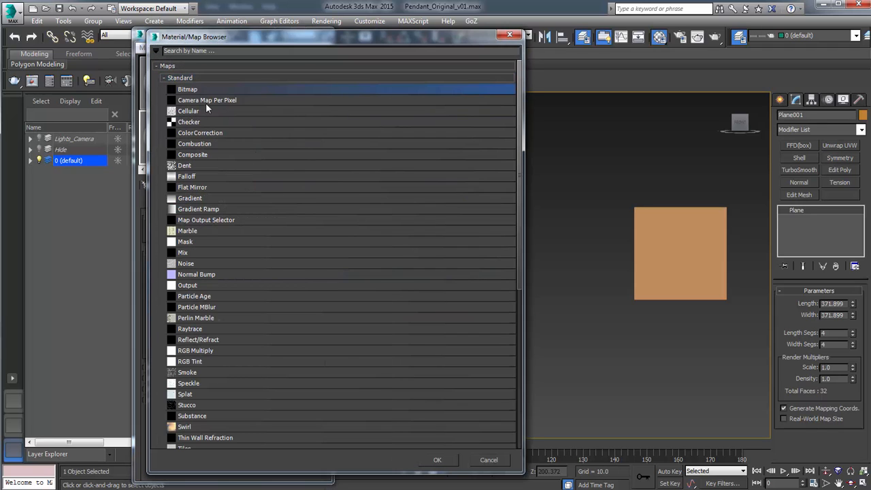
{"action": "double_click", "coordinate": [188, 89]}
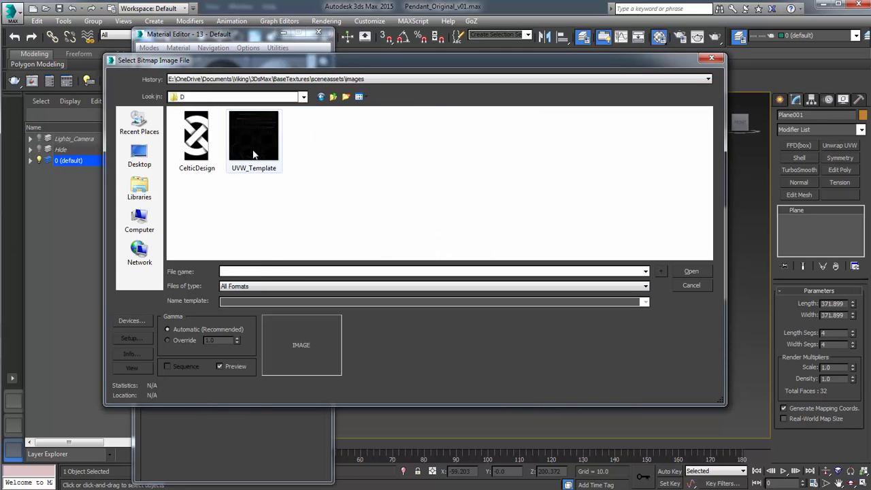
{"action": "double_click", "coordinate": [253, 136]}
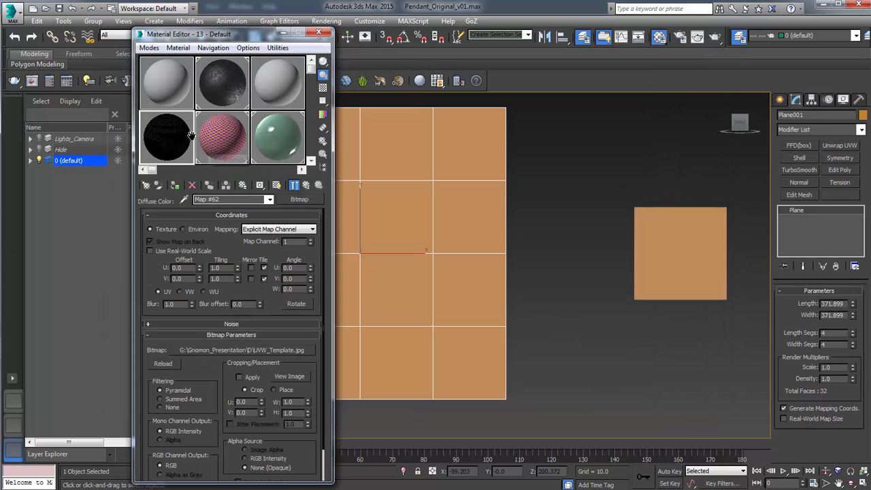
{"action": "mouse_move", "coordinate": [275, 186]}
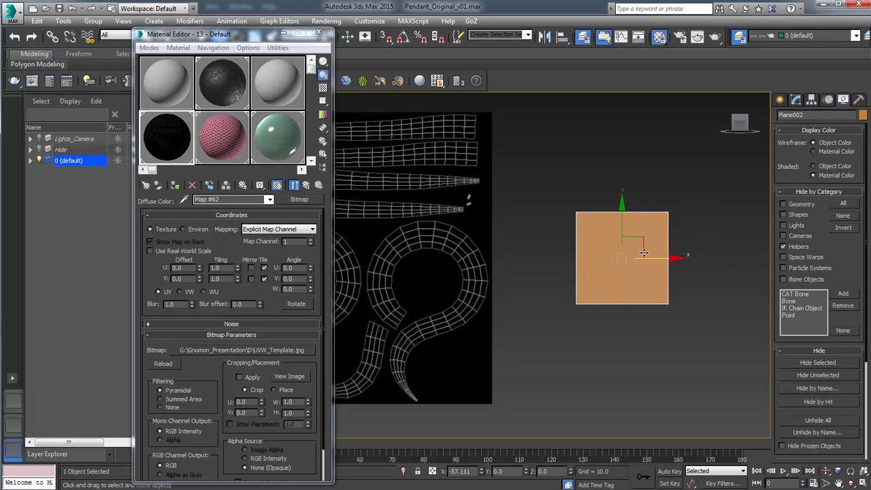
{"action": "left_click_drag", "start_coordinate": [643, 254], "coordinate": [582, 235]}
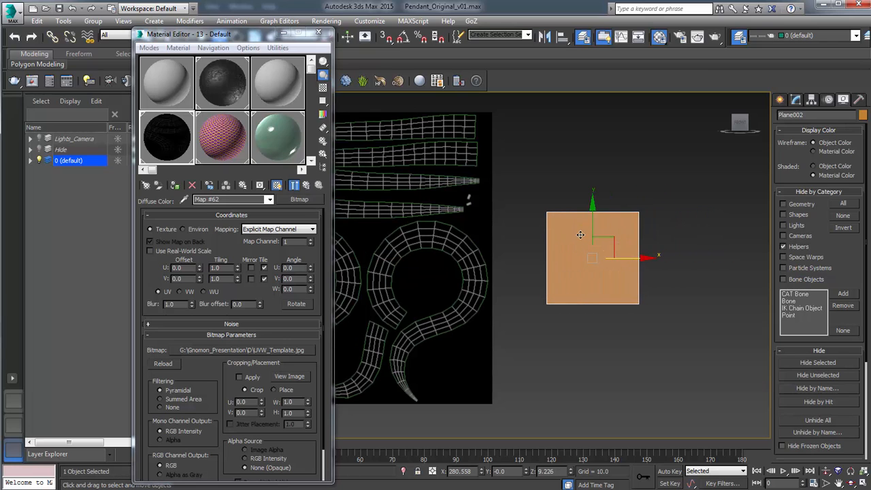
{"action": "left_click", "coordinate": [318, 34]}
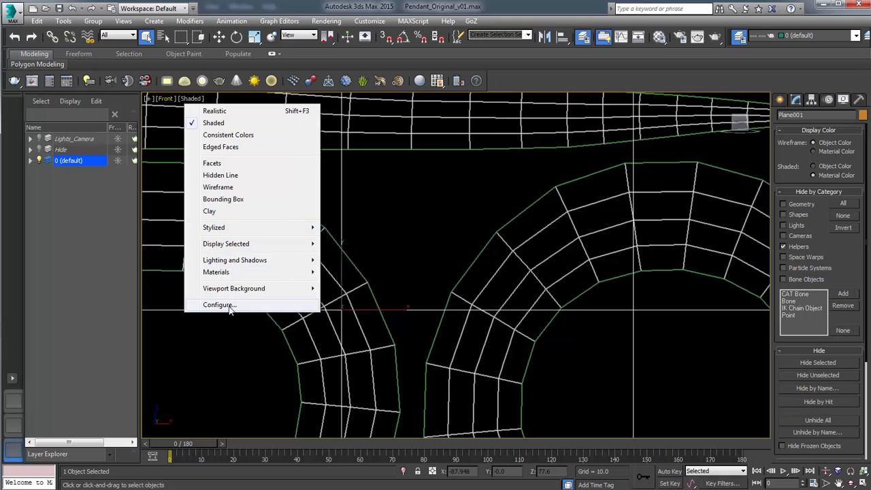
Set viewport Texture Maps and Background display resolution to 512 pixels
{"action": "left_click", "coordinate": [218, 304]}
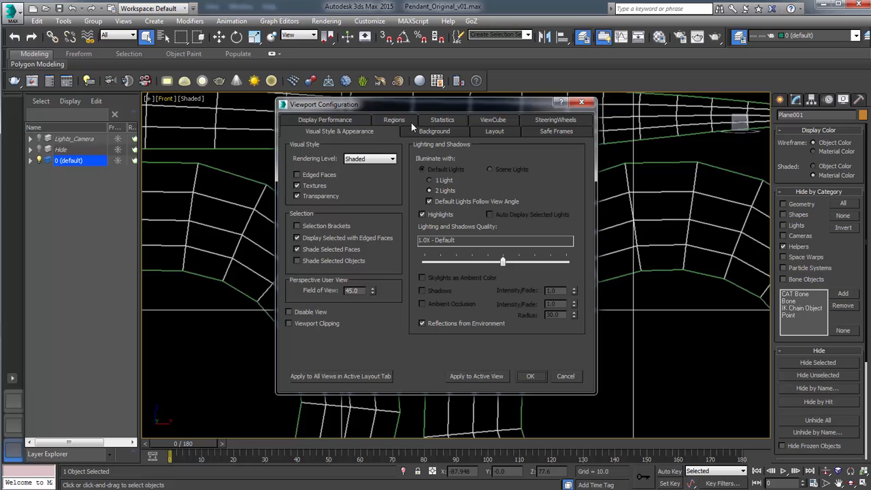
{"action": "left_click", "coordinate": [325, 131]}
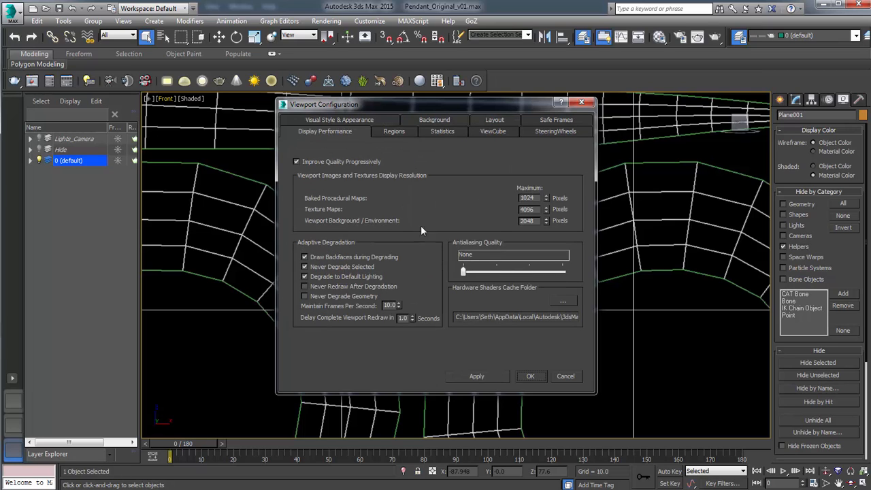
{"action": "mouse_move", "coordinate": [370, 215]}
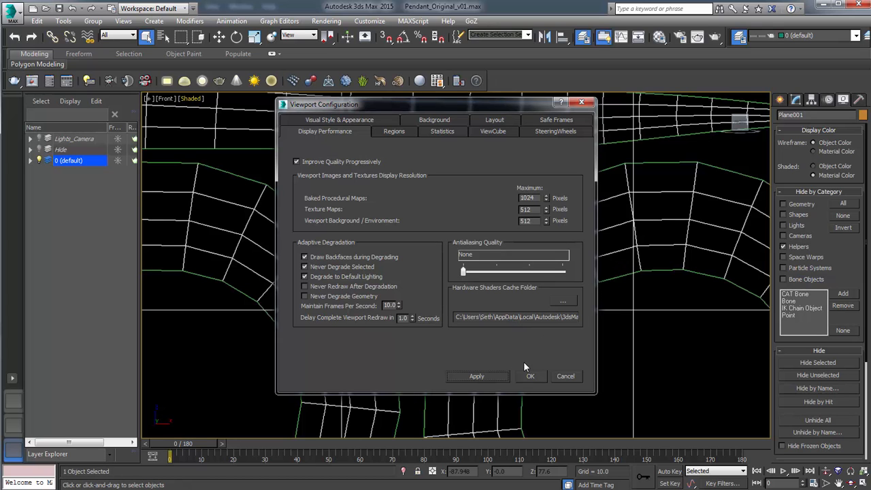
{"action": "left_click", "coordinate": [530, 376]}
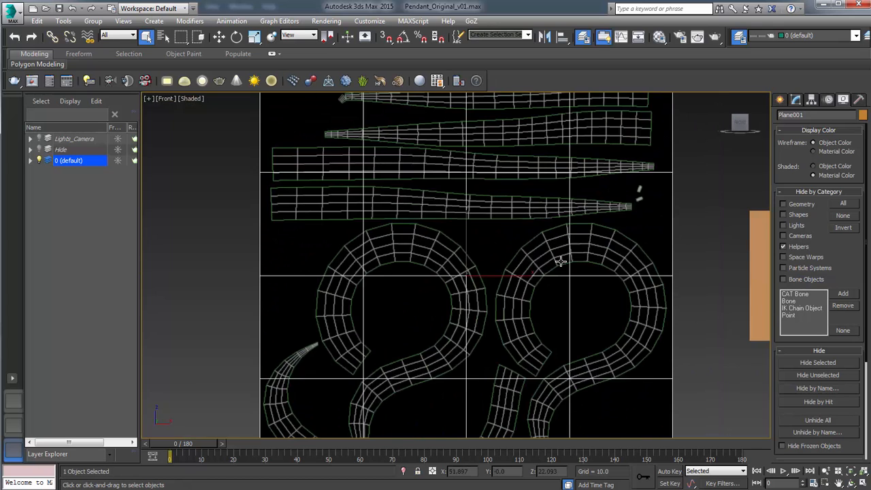
{"action": "scroll", "scroll_direction": "up", "scroll_amount": 3}
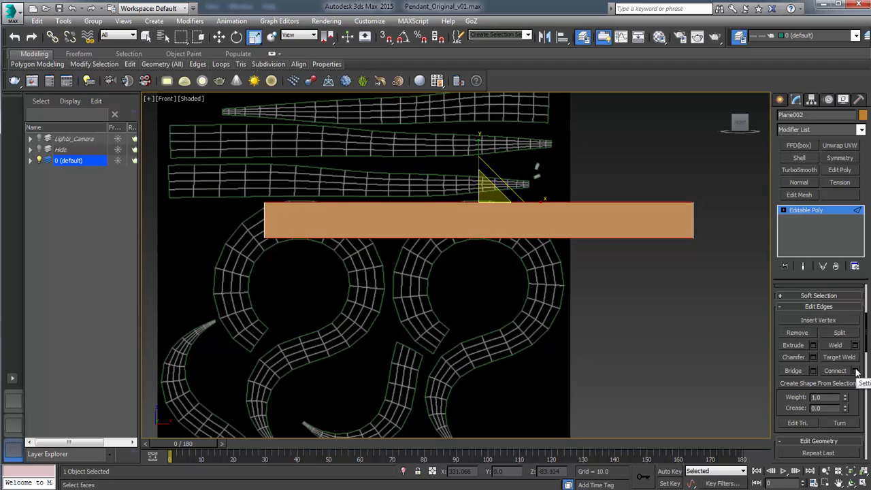
Add an FFD(box) lattice to the strip and change its width and height point counts
{"action": "left_click", "coordinate": [855, 370]}
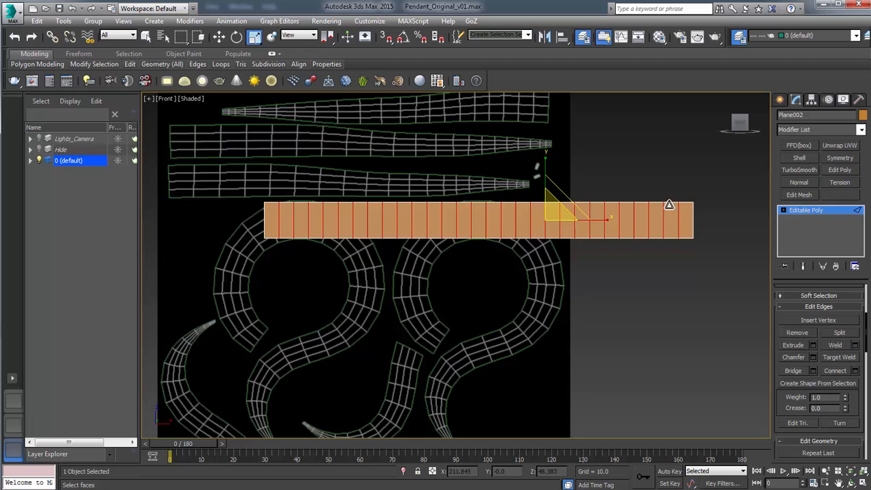
{"action": "left_click", "coordinate": [799, 145]}
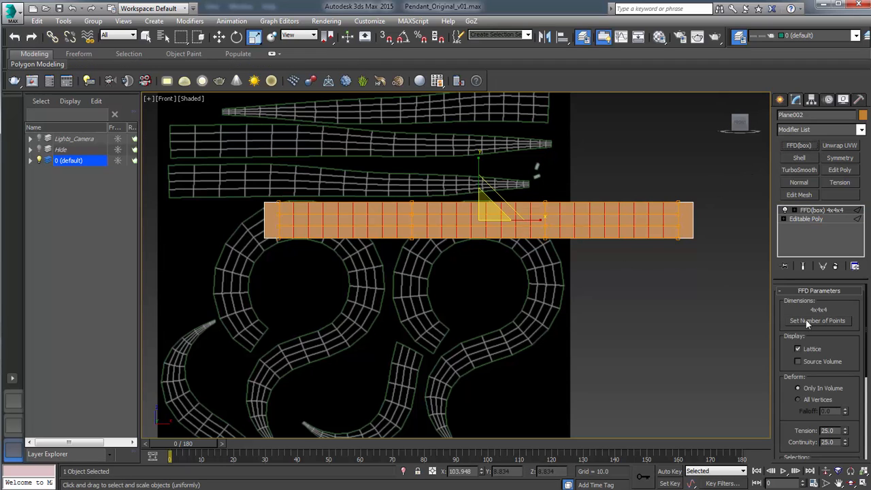
{"action": "left_click", "coordinate": [817, 321]}
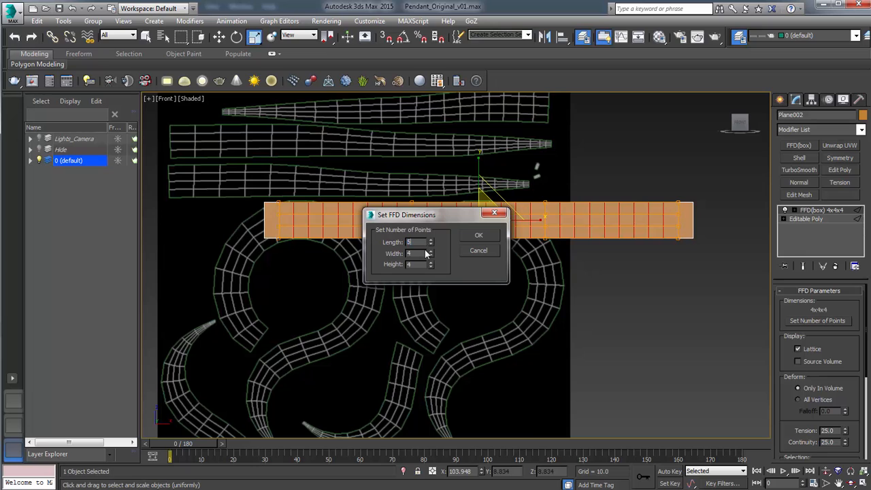
{"action": "left_click", "coordinate": [415, 264]}
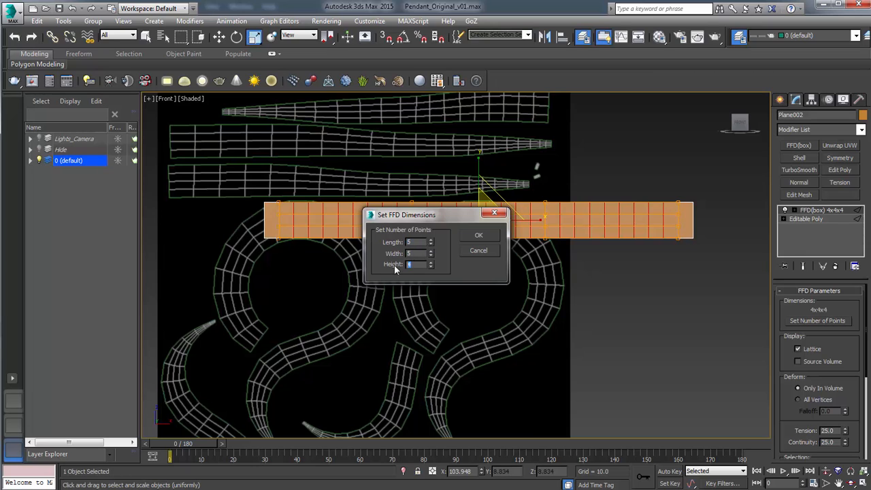
{"action": "left_click", "coordinate": [478, 235]}
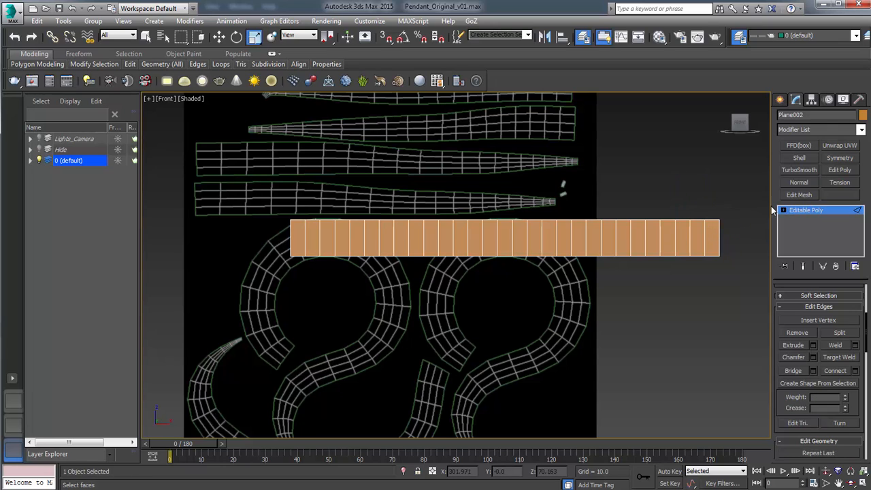
Re-add a 5x5x5 FFD(box) lattice and squeeze the end control points to taper the strip
{"action": "left_click", "coordinate": [805, 210]}
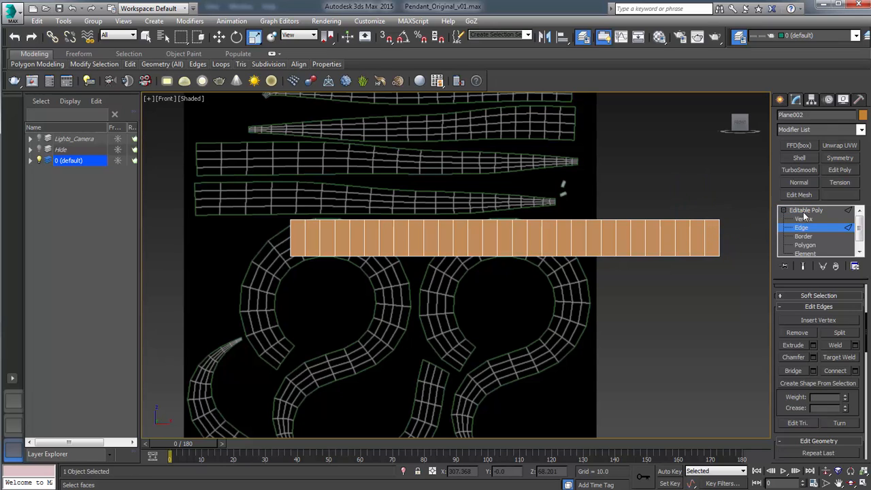
{"action": "left_click", "coordinate": [799, 145]}
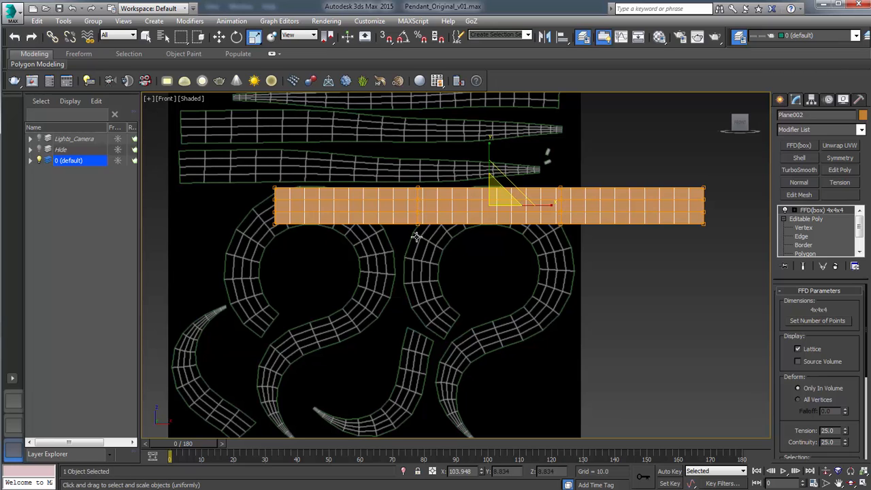
{"action": "mouse_move", "coordinate": [801, 334]}
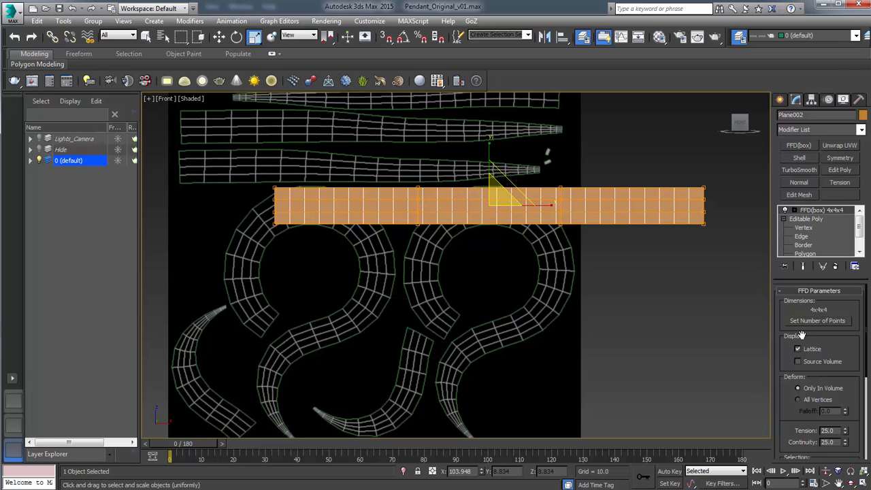
{"action": "left_click", "coordinate": [817, 320]}
{"action": "type", "text": "5"}
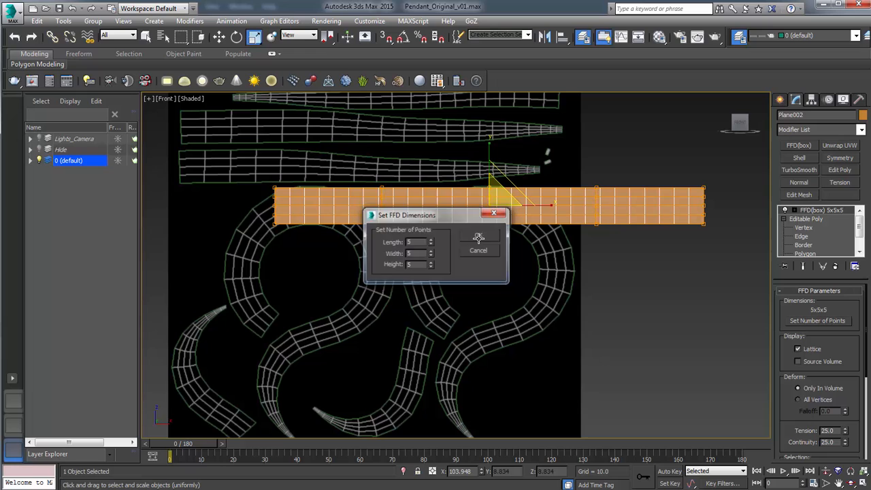
{"action": "left_click", "coordinate": [479, 237]}
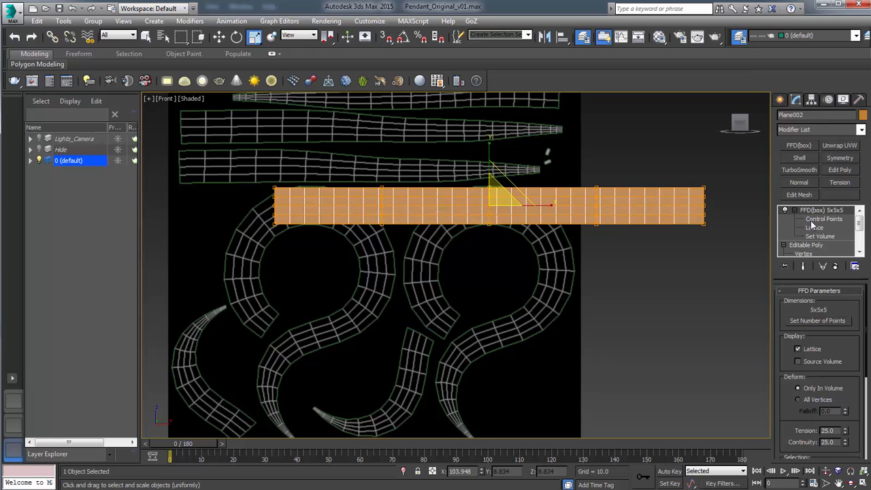
{"action": "left_click", "coordinate": [824, 218]}
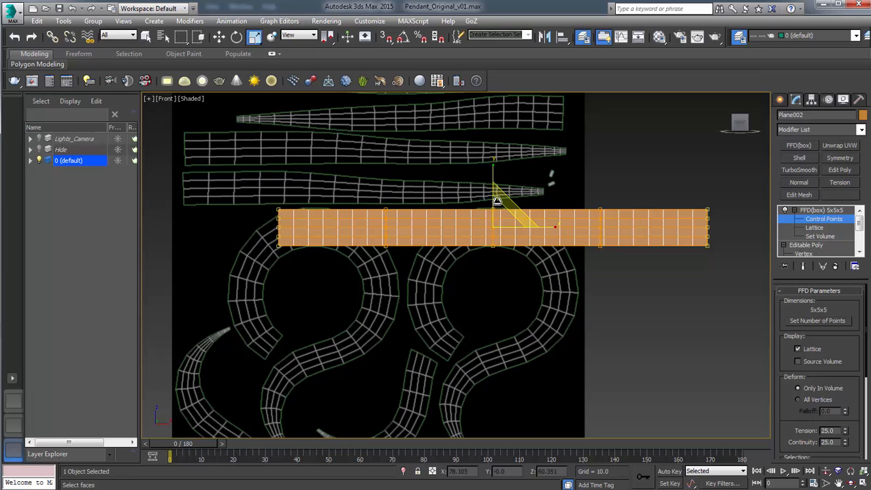
{"action": "left_click_drag", "start_coordinate": [497, 201], "coordinate": [510, 222]}
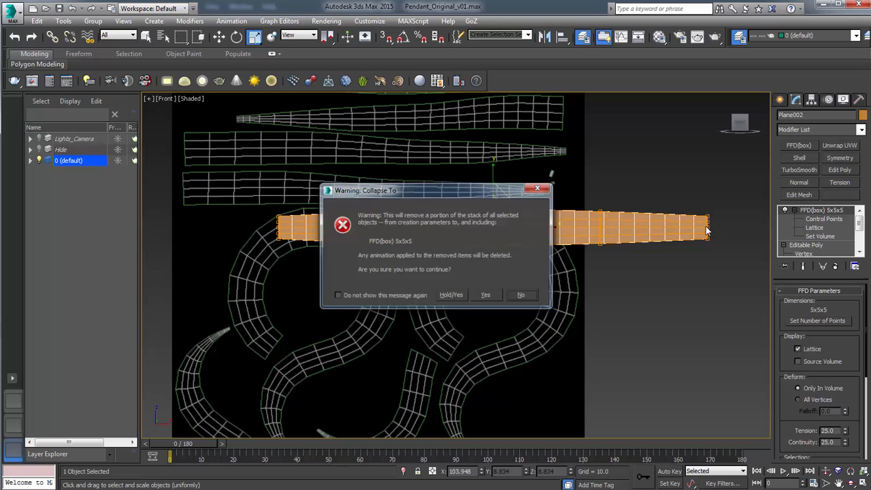
Confirm collapsing the FFD lattice into the mesh and remove the Bend modifier
{"action": "left_click", "coordinate": [485, 294]}
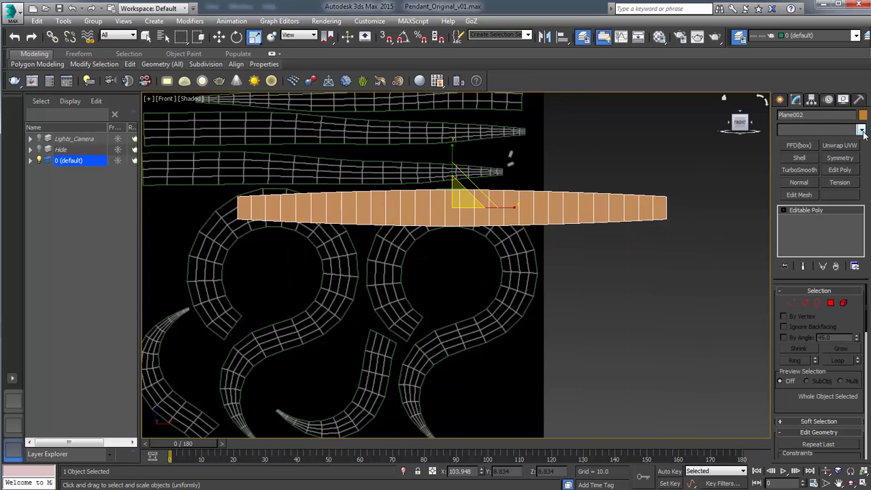
{"action": "left_click", "coordinate": [820, 129]}
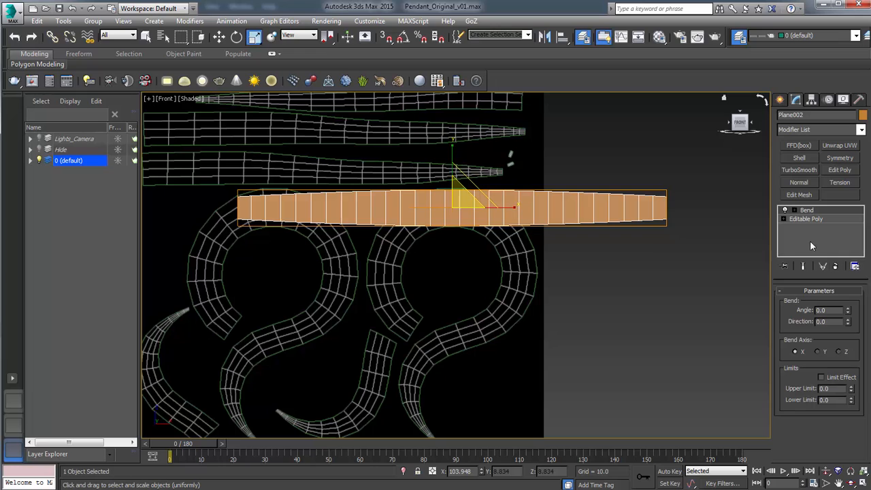
{"action": "left_click", "coordinate": [806, 218]}
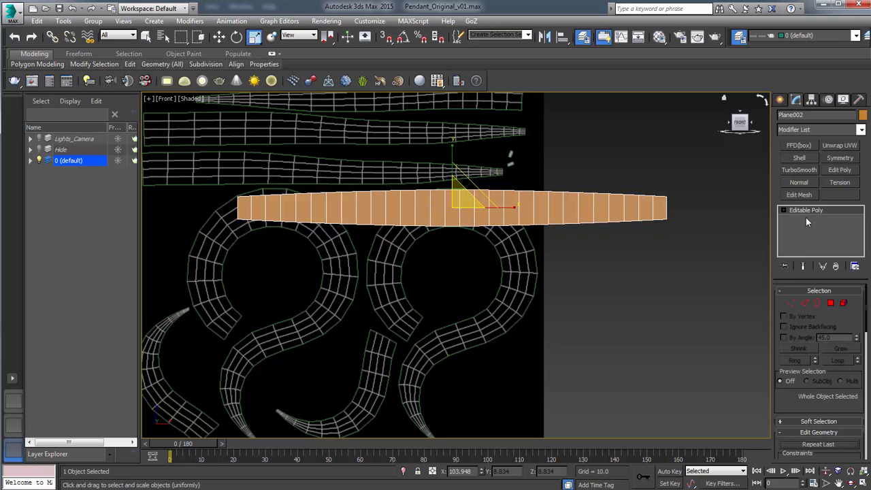
Apply Reset XForm to the strip and collapse the XForm into the editable poly
{"action": "left_click", "coordinate": [828, 100]}
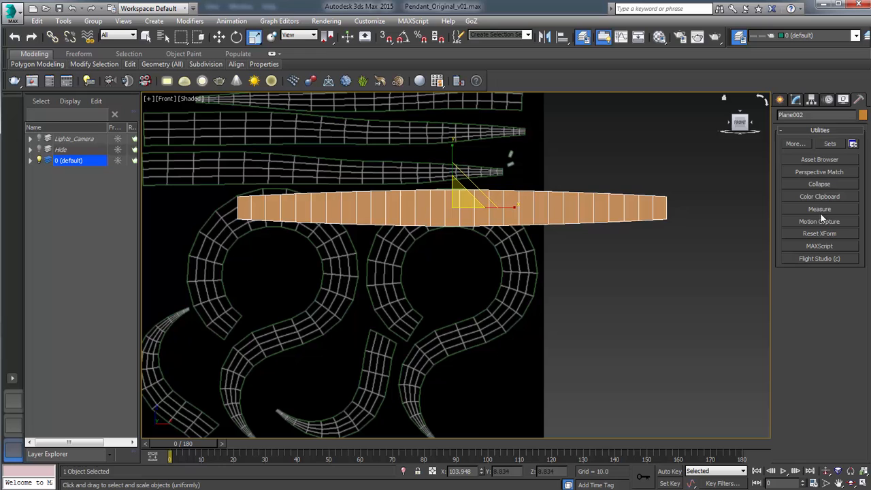
{"action": "left_click", "coordinate": [819, 233]}
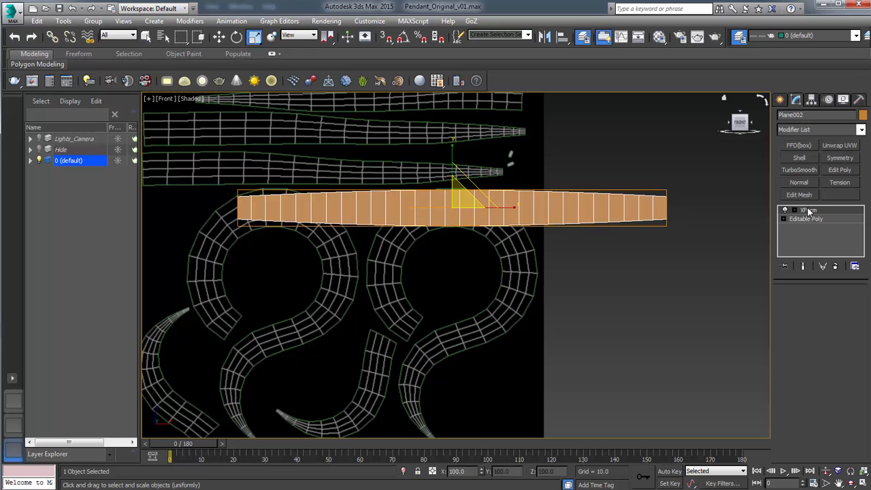
{"action": "right_click", "coordinate": [808, 210]}
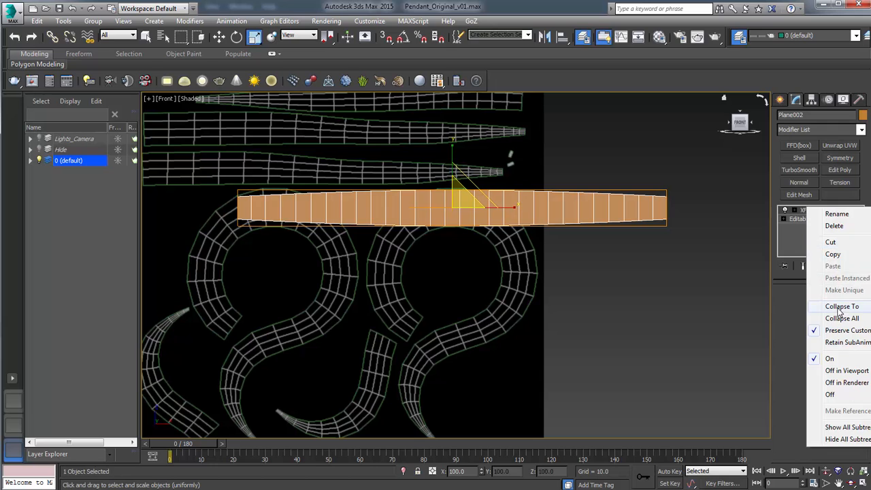
{"action": "left_click", "coordinate": [843, 305]}
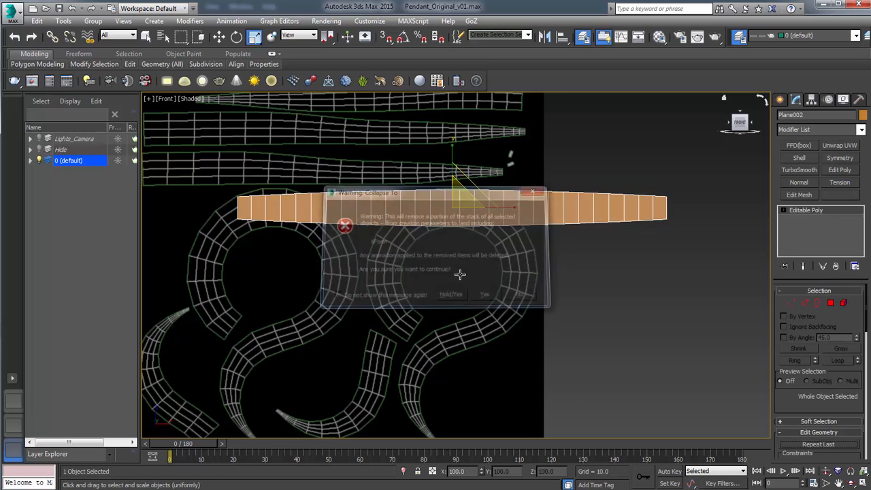
Confirm the stack collapse and set the ring to see-through display in Object Properties
{"action": "left_click", "coordinate": [485, 294]}
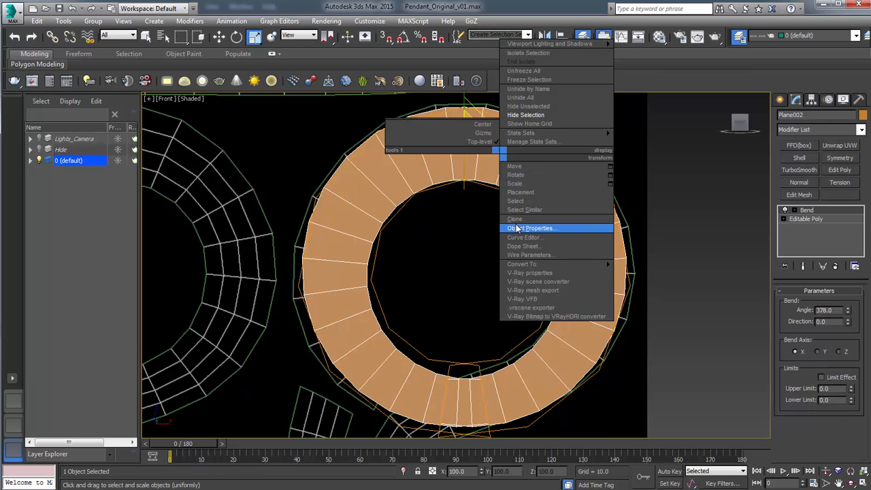
{"action": "left_click", "coordinate": [532, 228]}
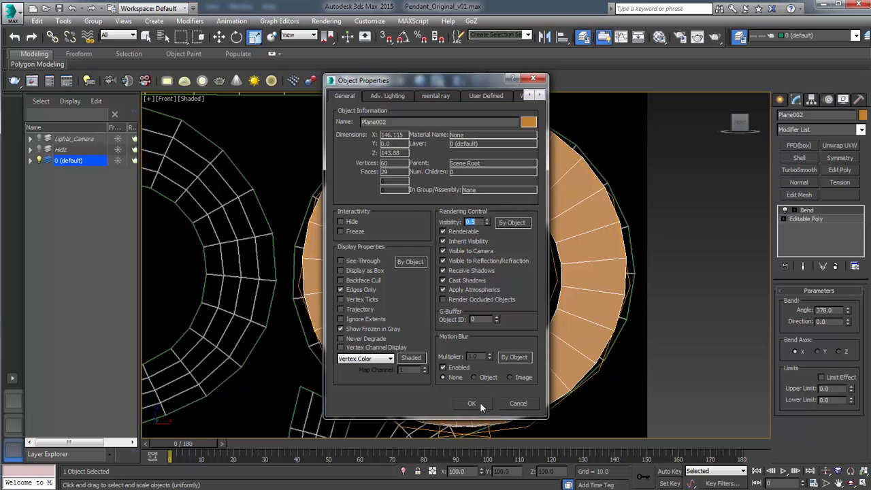
{"action": "left_click", "coordinate": [471, 403]}
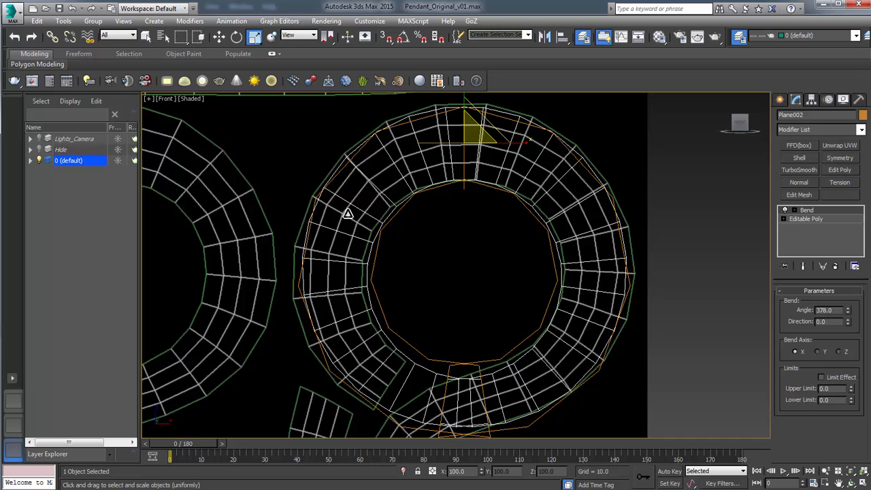
{"action": "mouse_move", "coordinate": [511, 369]}
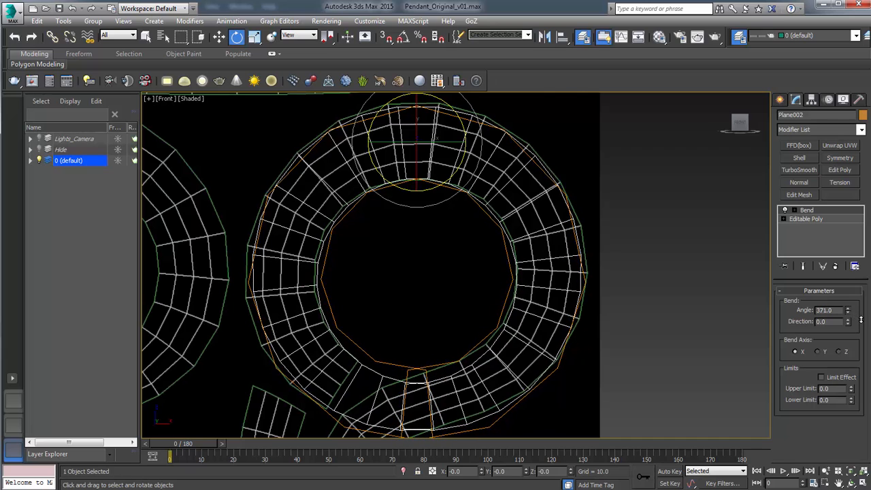
Collapse the stack up to the Bend modifier and confirm, baking the roughly 373° bend
{"action": "left_click", "coordinate": [849, 307]}
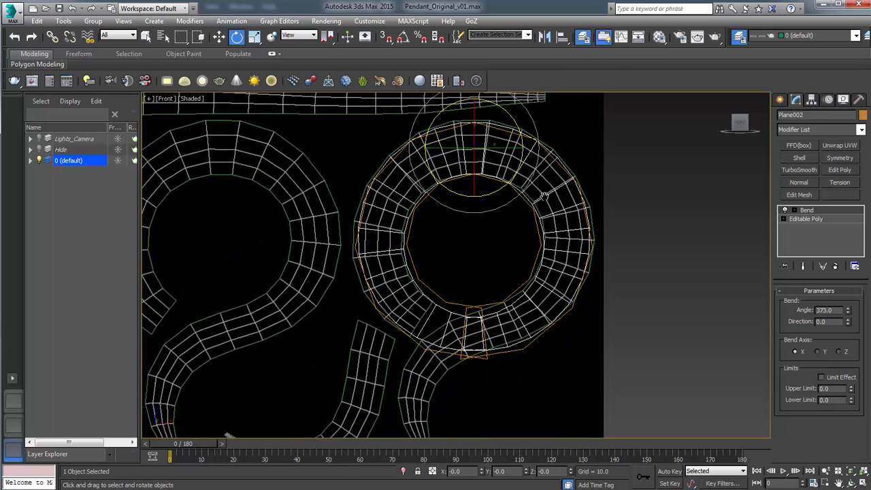
{"action": "right_click", "coordinate": [807, 210]}
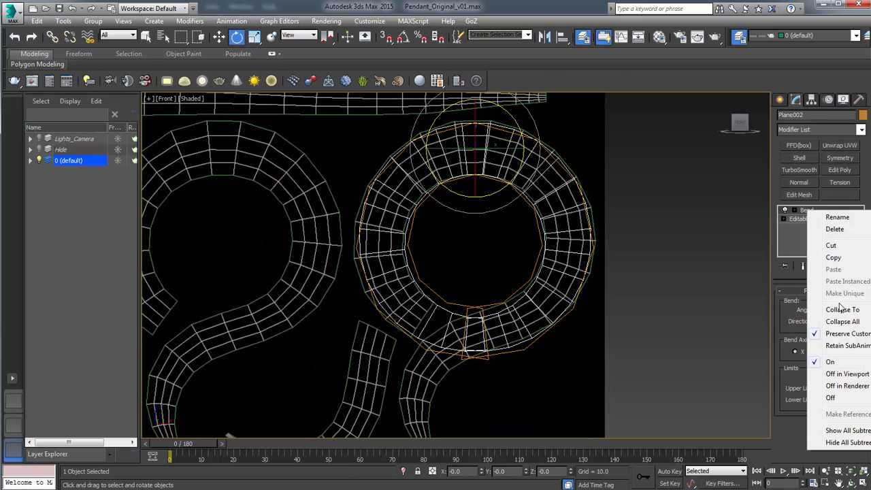
{"action": "left_click", "coordinate": [842, 309]}
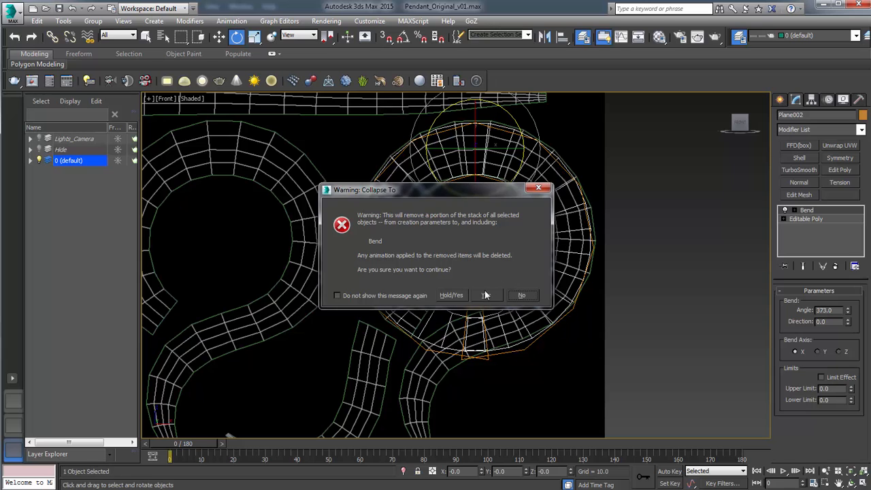
{"action": "left_click", "coordinate": [484, 295]}
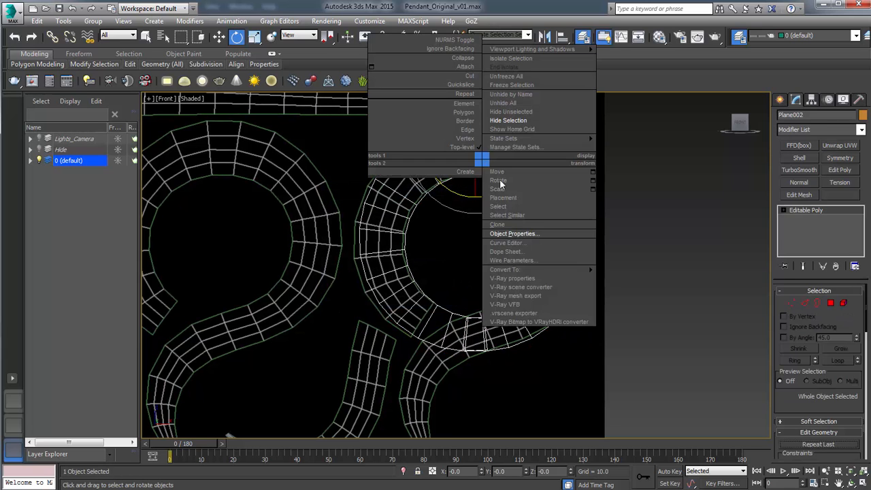
Change the ring's Object Properties display and reshape its end vertices and polygons into a curled loop
{"action": "left_click", "coordinate": [514, 233]}
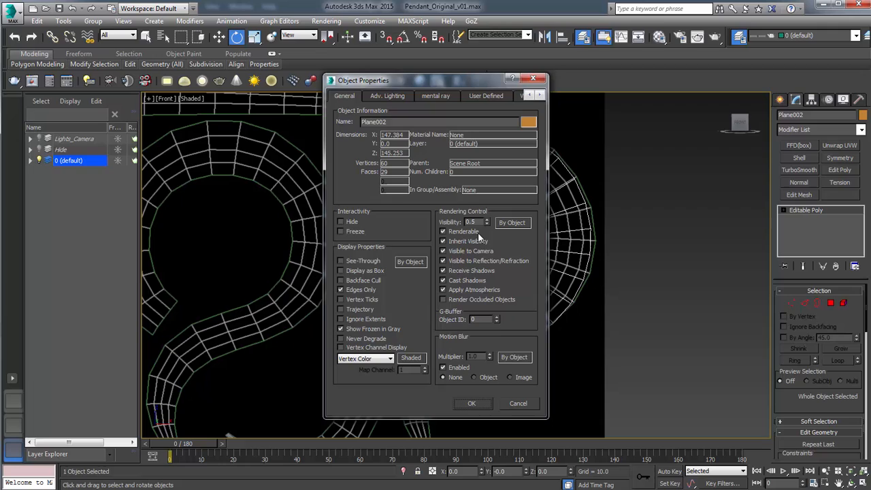
{"action": "left_click", "coordinate": [471, 403]}
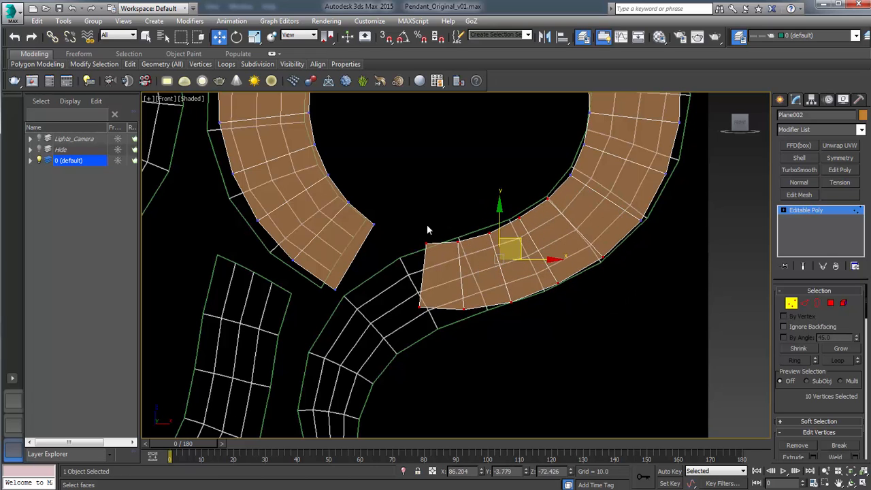
{"action": "left_click", "coordinate": [422, 228]}
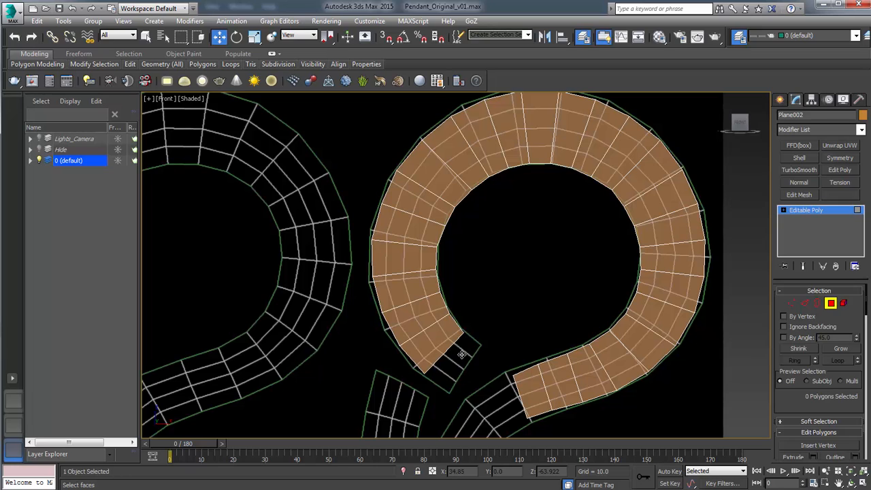
{"action": "left_click", "coordinate": [455, 357]}
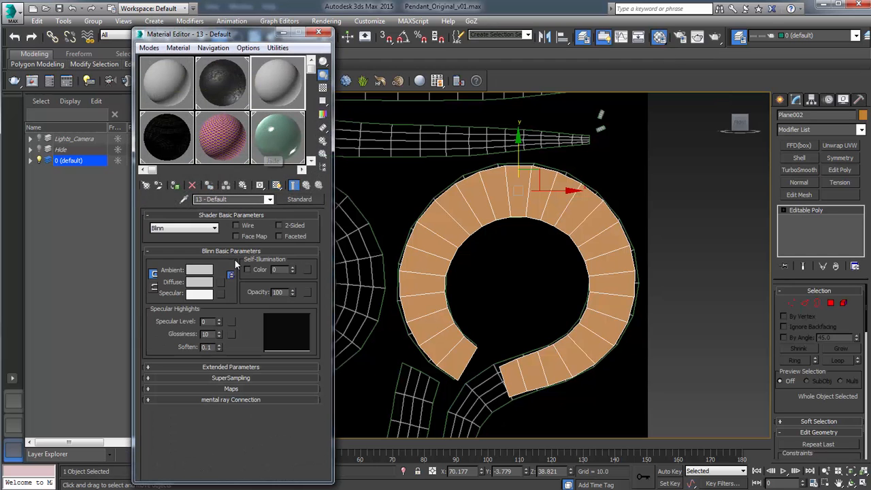
Load CelticDesign.jpg as the diffuse bitmap, apply the material, and dismiss the duplicate-name warning
{"action": "left_click", "coordinate": [231, 275]}
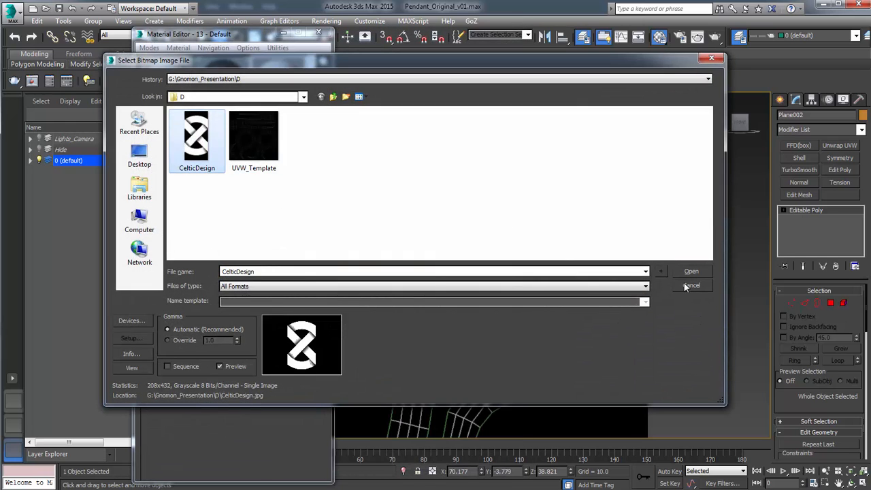
{"action": "left_click", "coordinate": [691, 271]}
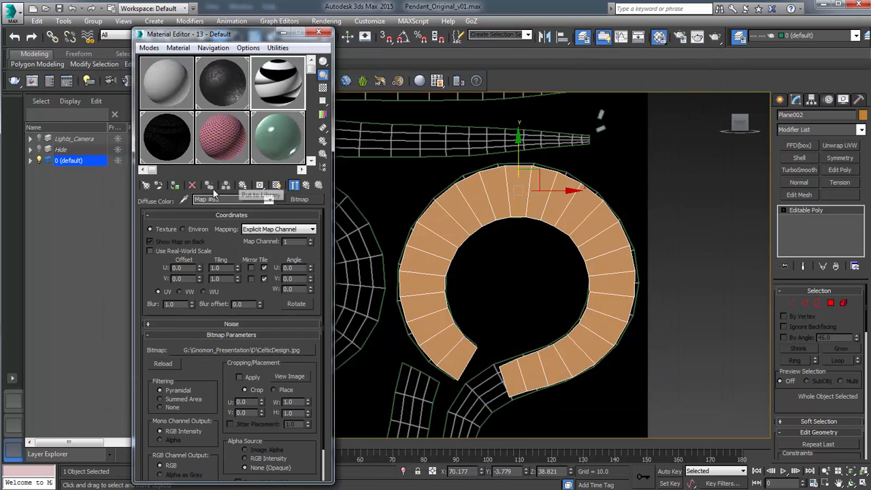
{"action": "left_click", "coordinate": [261, 195]}
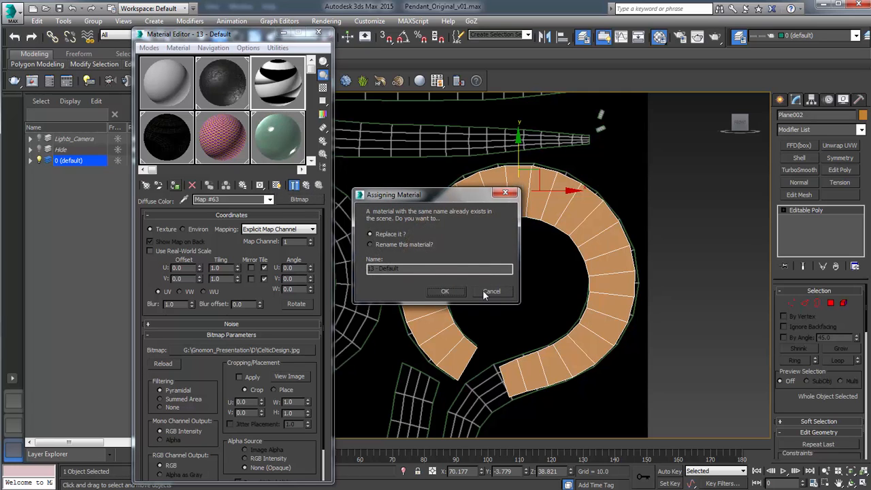
{"action": "left_click", "coordinate": [445, 291]}
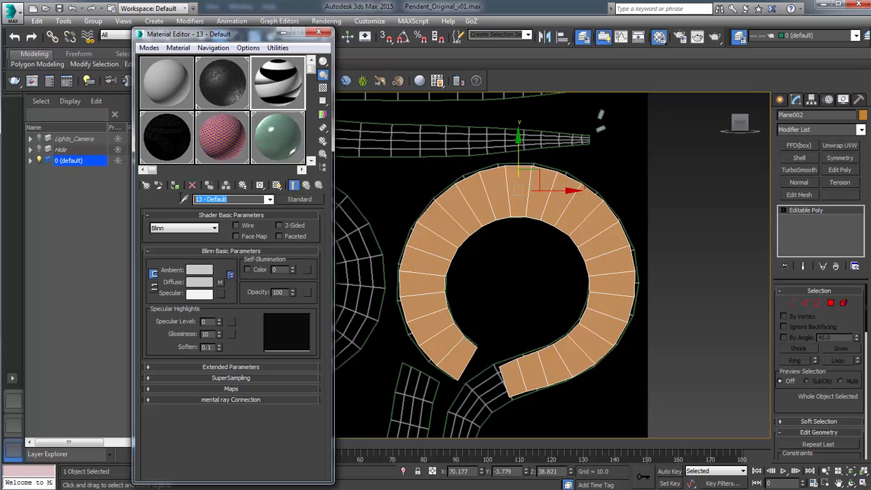
Name the material Celtic, assign it, show it shaded in the viewport, and close the editor
{"action": "type", "text": "Celtic"}
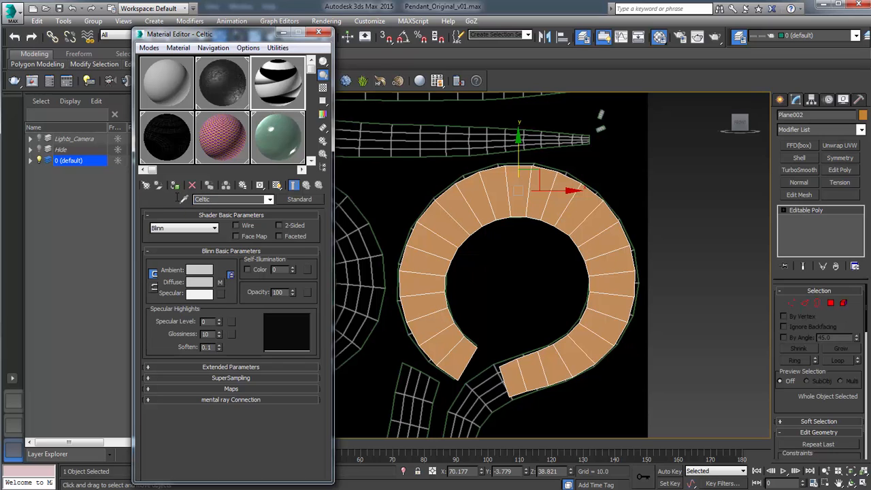
{"action": "left_click", "coordinate": [176, 184]}
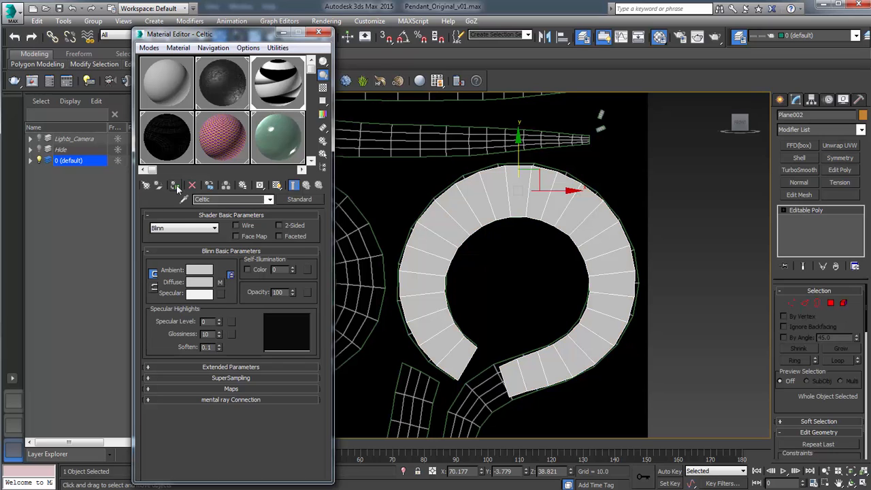
{"action": "left_click", "coordinate": [277, 186]}
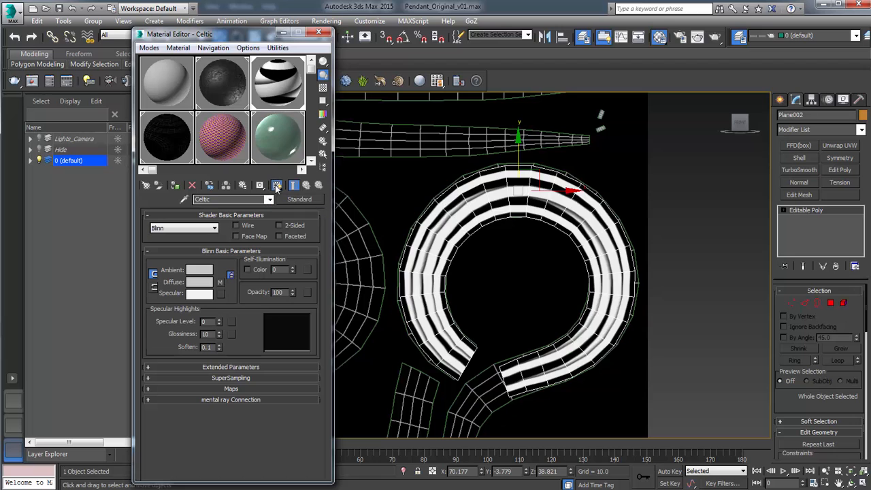
{"action": "left_click", "coordinate": [317, 33]}
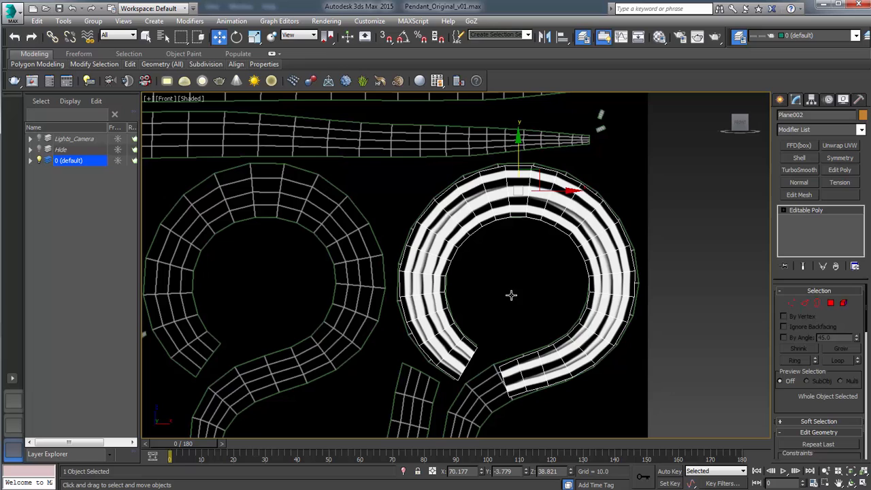
{"action": "mouse_move", "coordinate": [428, 289]}
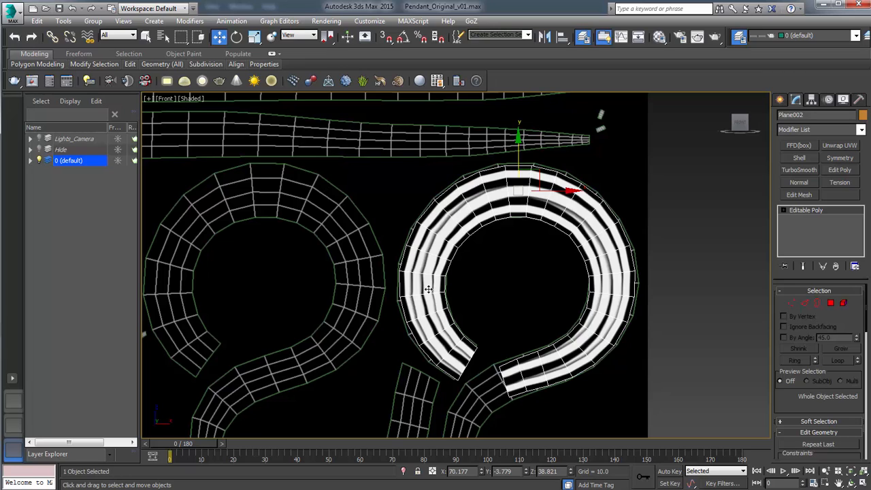
{"action": "mouse_move", "coordinate": [854, 154]}
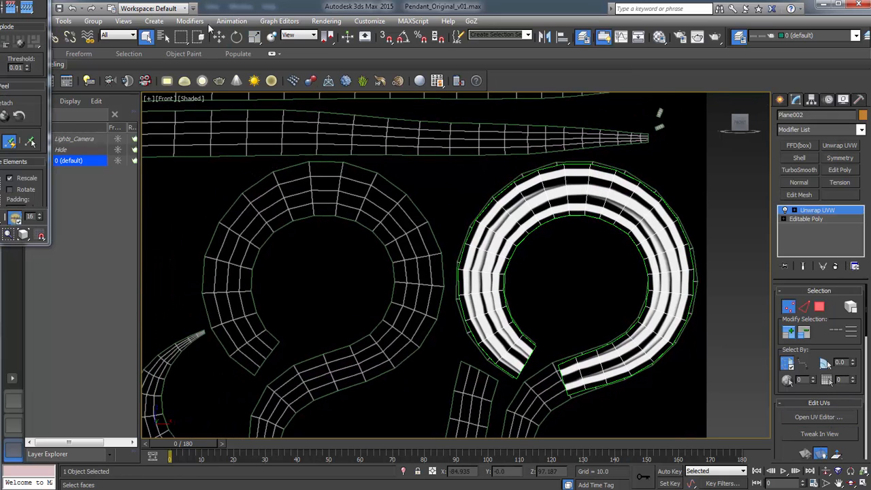
Fit the knot texture's UVs along the ring with Unwrap UVW, then collapse the unwrap
{"action": "left_click", "coordinate": [818, 416]}
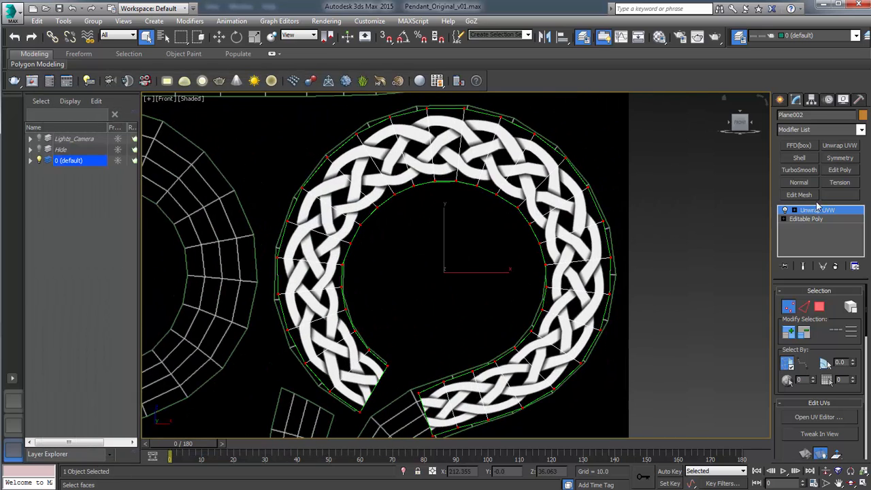
{"action": "right_click", "coordinate": [814, 210]}
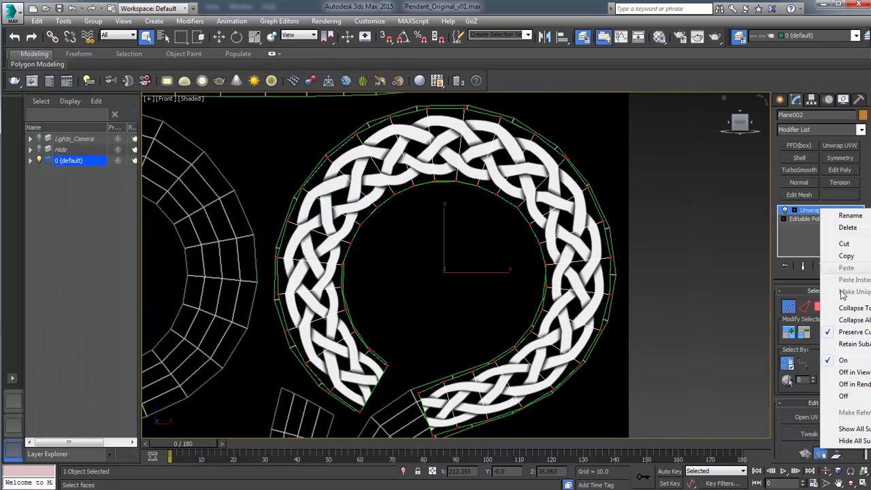
{"action": "left_click", "coordinate": [853, 308]}
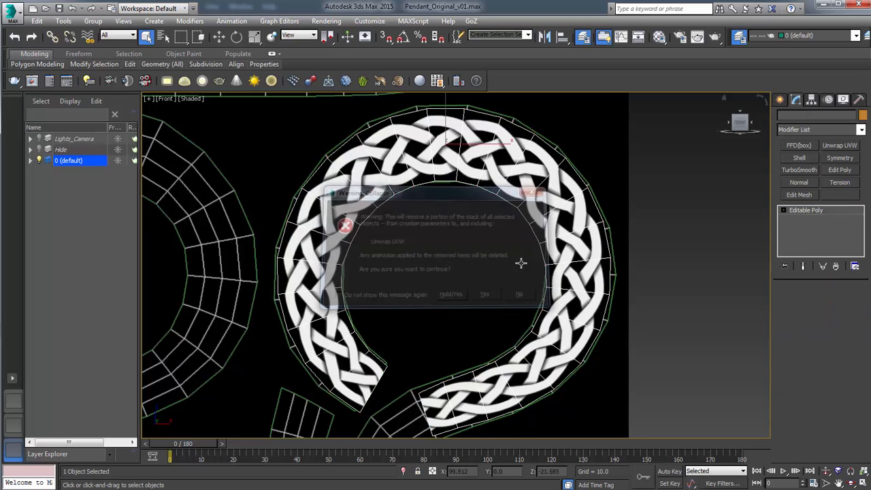
Confirm the unwrap collapse, add TurboSmooth to the ring, and zoom in on the band
{"action": "left_click", "coordinate": [484, 294]}
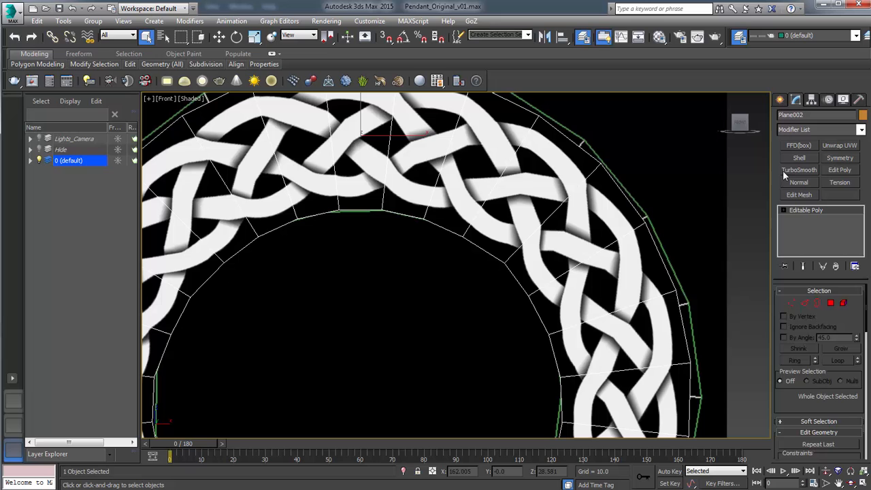
{"action": "left_click", "coordinate": [799, 169]}
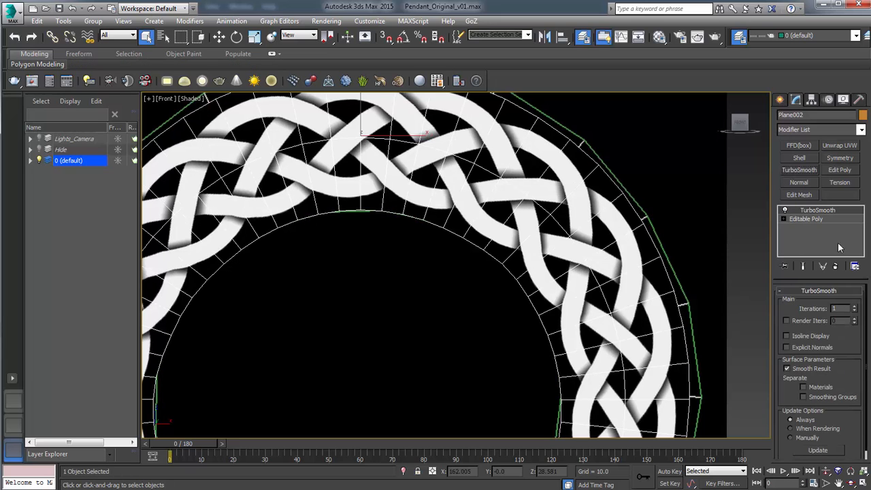
{"action": "left_click", "coordinate": [854, 306]}
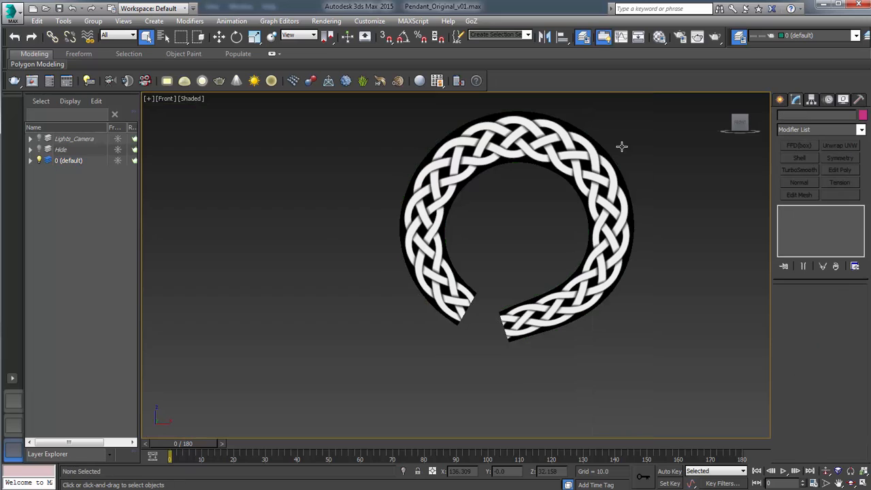
{"action": "left_click_drag", "start_coordinate": [621, 147], "coordinate": [638, 191]}
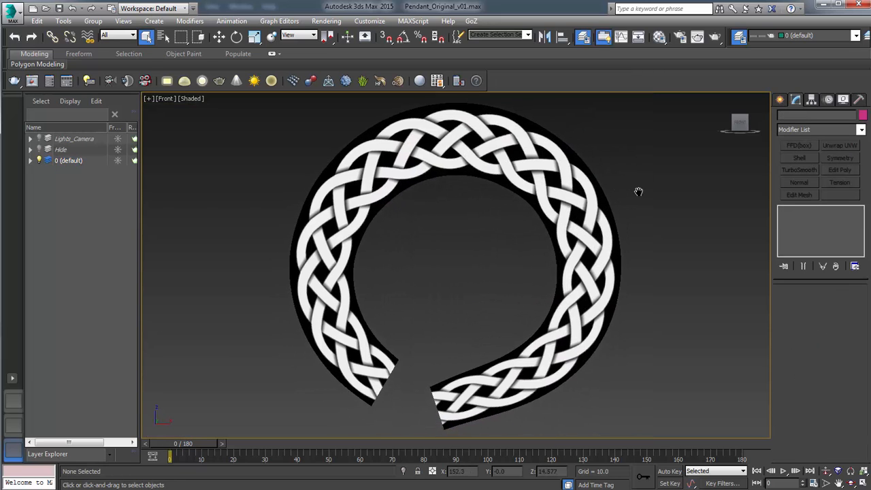